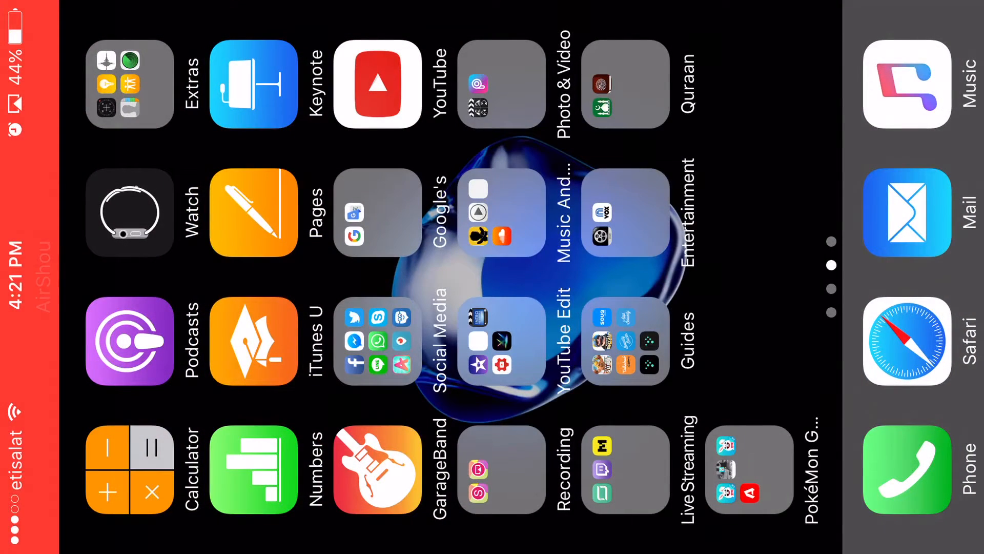
Step: In the SUPERCELL games folder, request Hog Rider cards from the clan chat
scroll(left, 3)
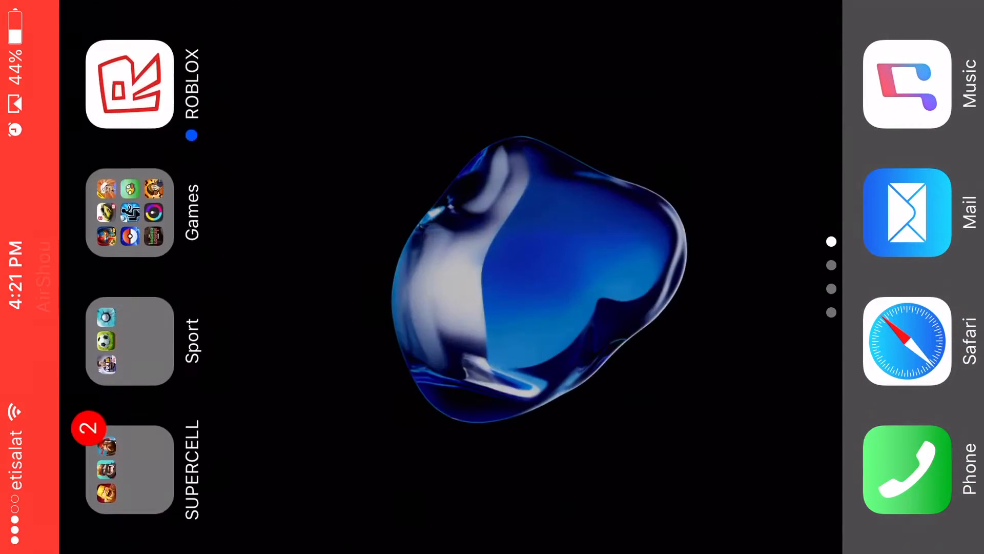
click(130, 469)
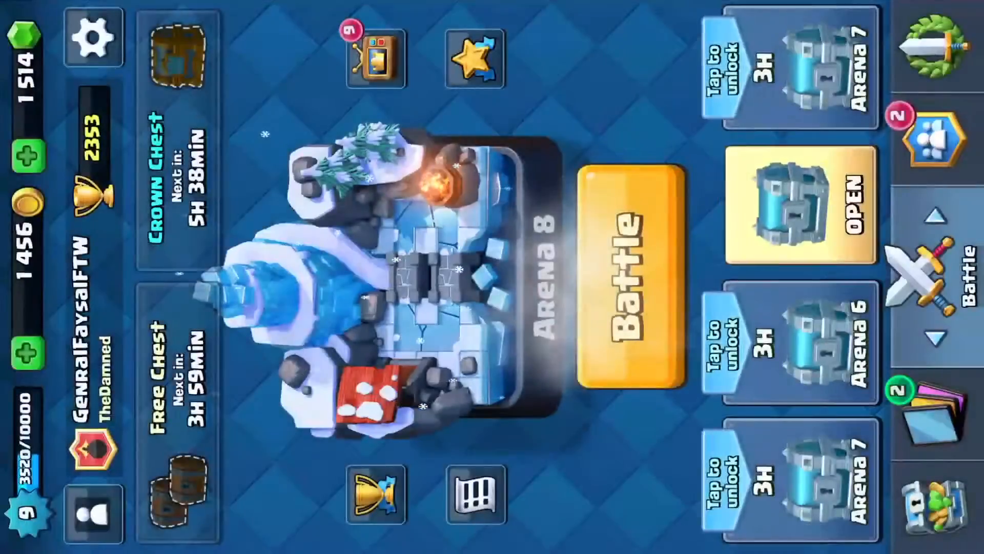
click(799, 207)
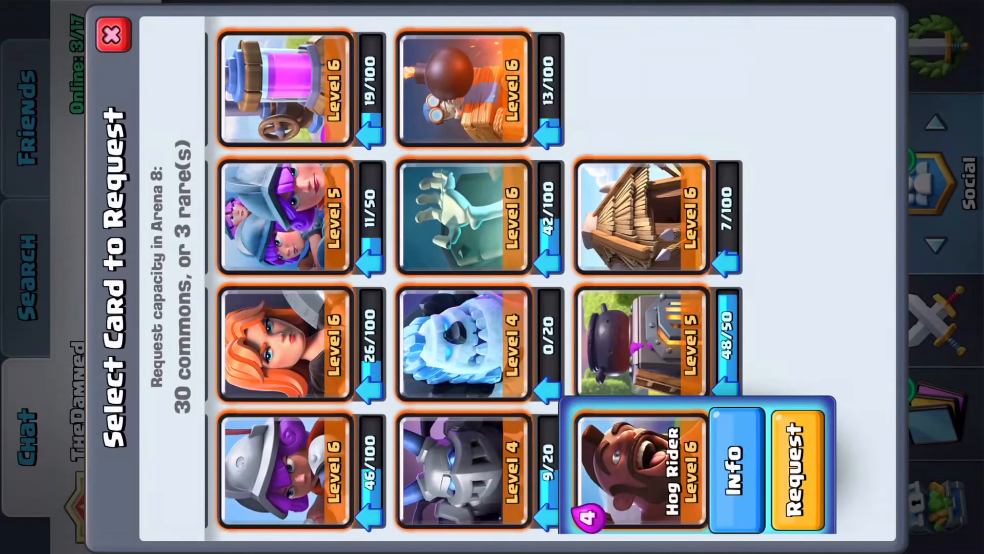
click(787, 468)
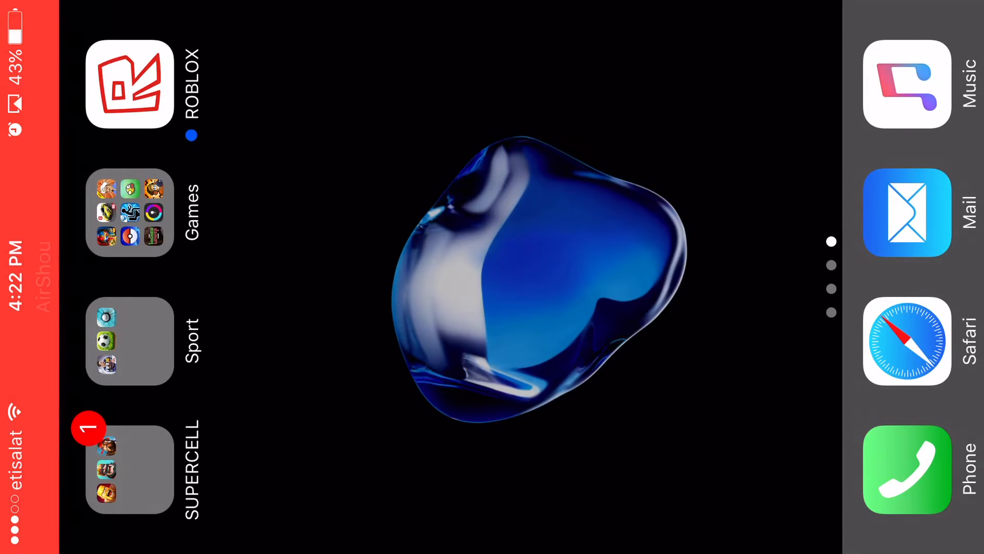
Step: Swipe to the third home-screen page with Settings and App Store and start a Safari search
scroll(left, 3)
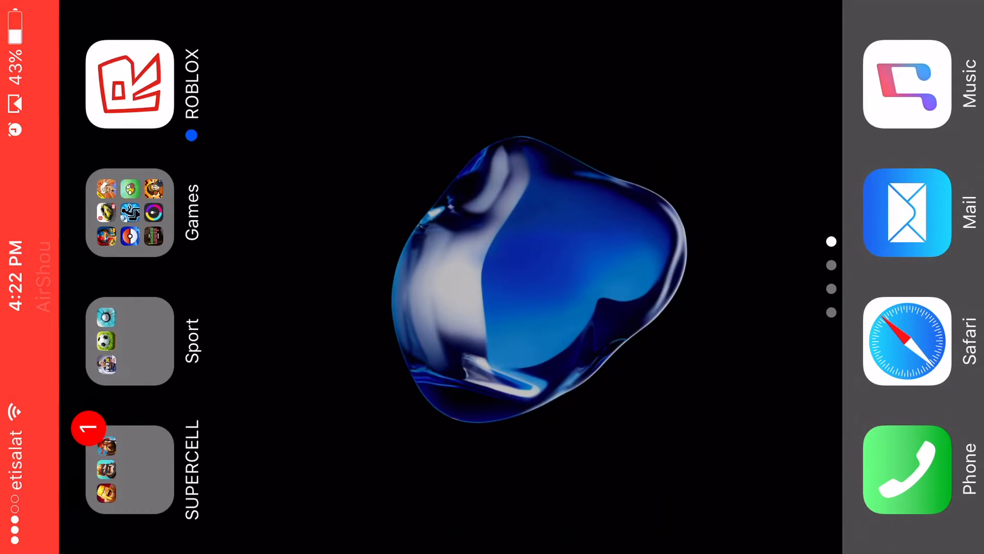
scroll(left, 3)
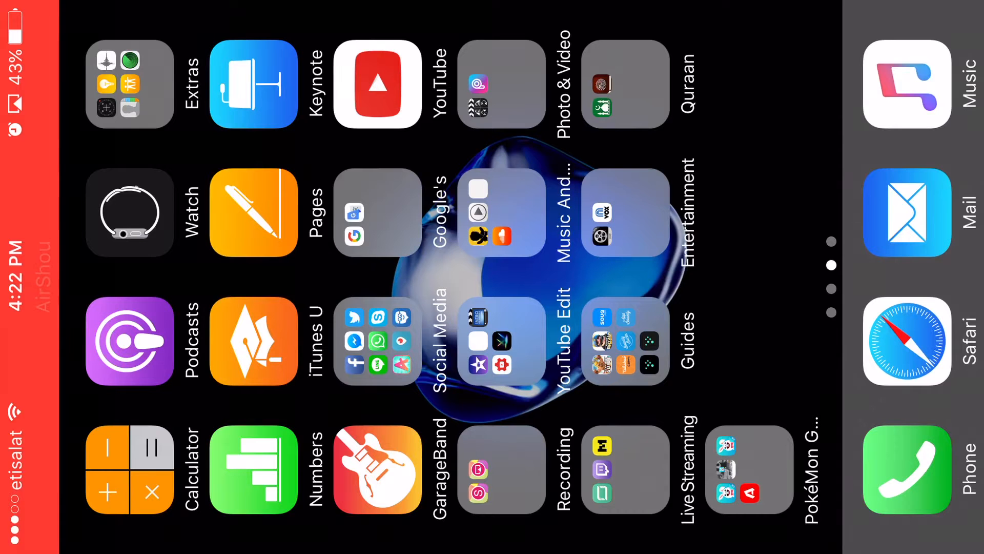
click(626, 340)
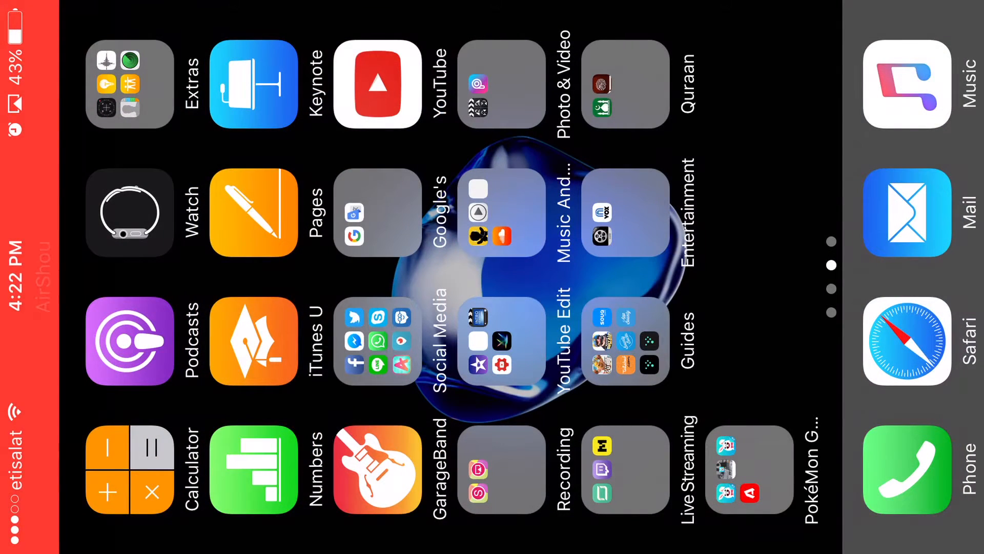
scroll(down, 3)
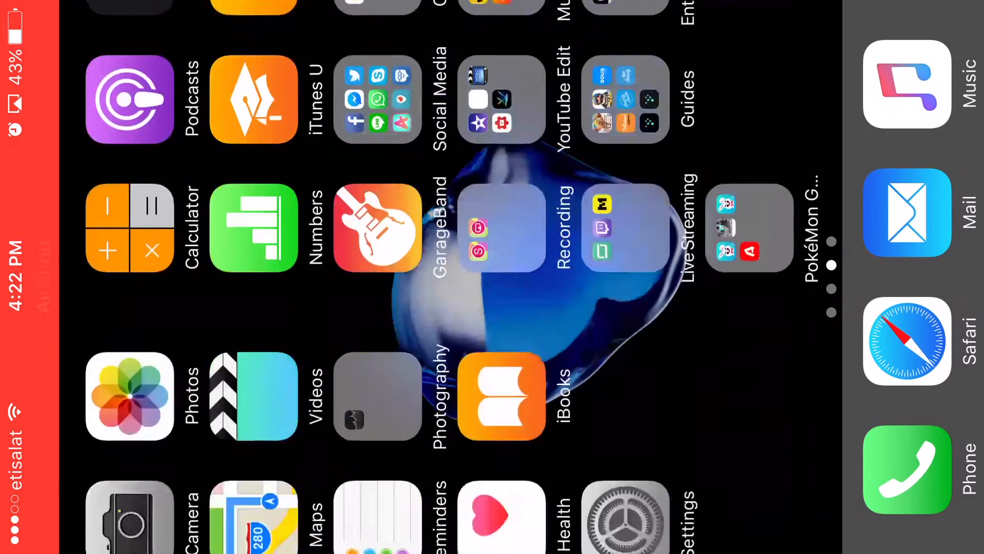
scroll(down, 3)
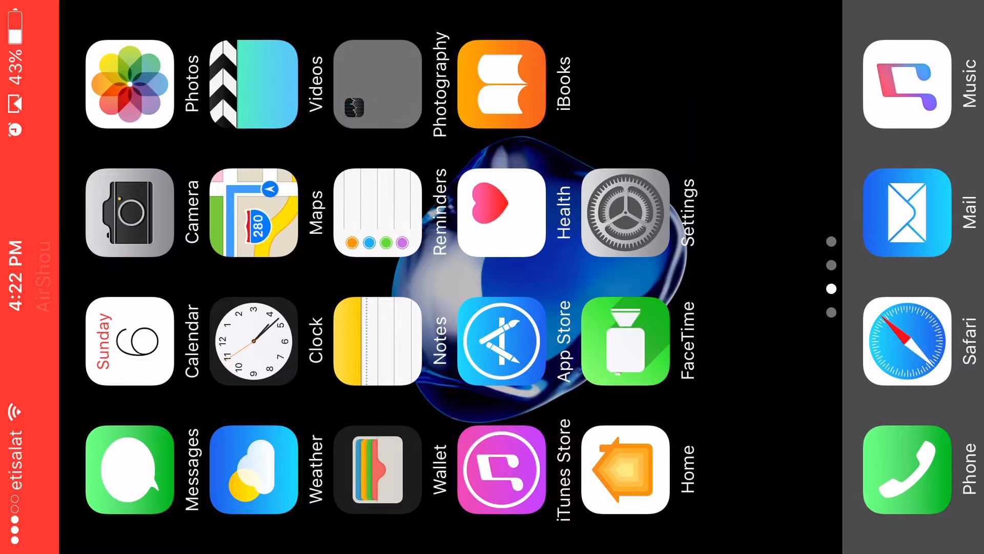
scroll(left, 3)
text(MistPla)
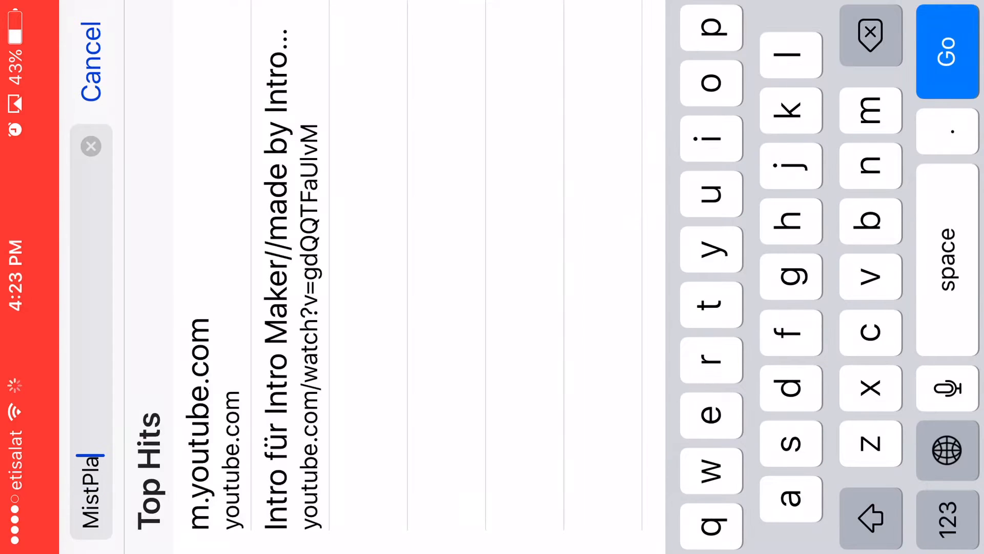
Step: Submit the MistPlay search in Safari, dismiss the untrusted developer warning, and reach the Guides folder
click(946, 51)
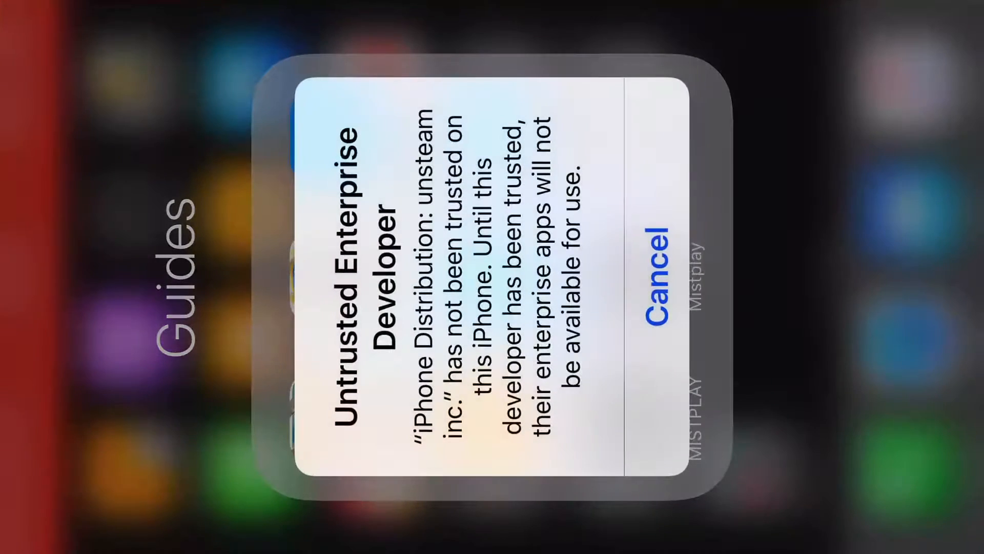
click(657, 278)
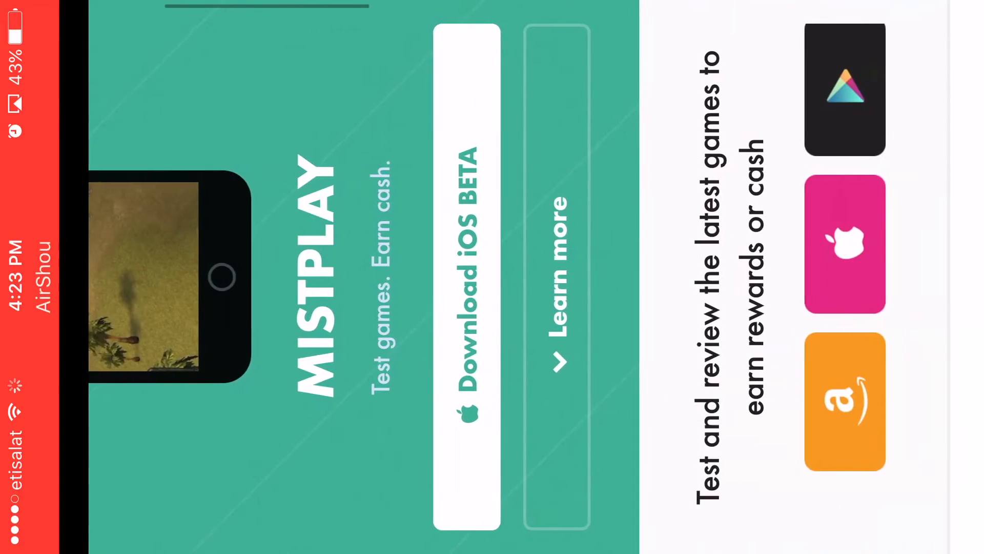
scroll(right, 3)
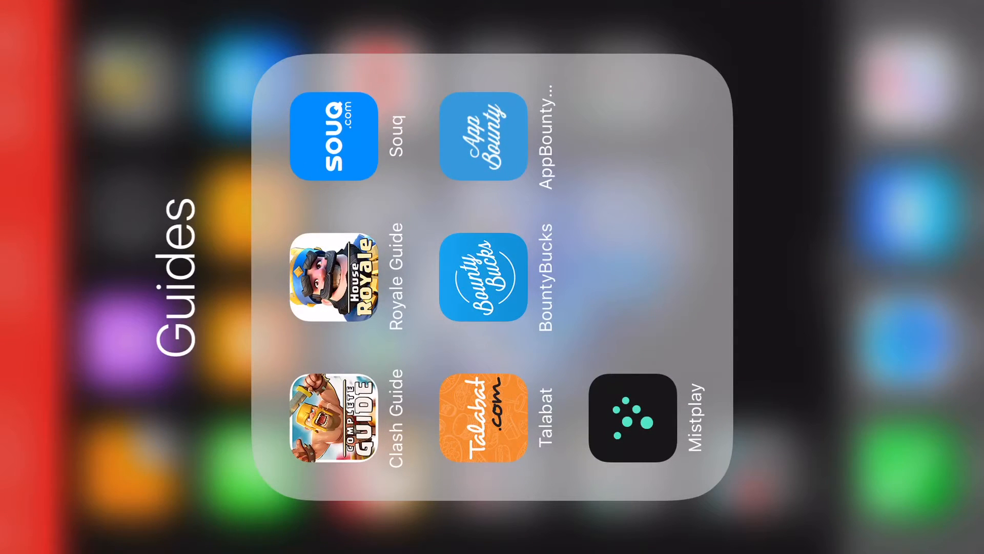
Step: Launch Mistplay, dismiss the untrusted developer warning and navigate to the unsteam inc. profile in Settings
click(630, 418)
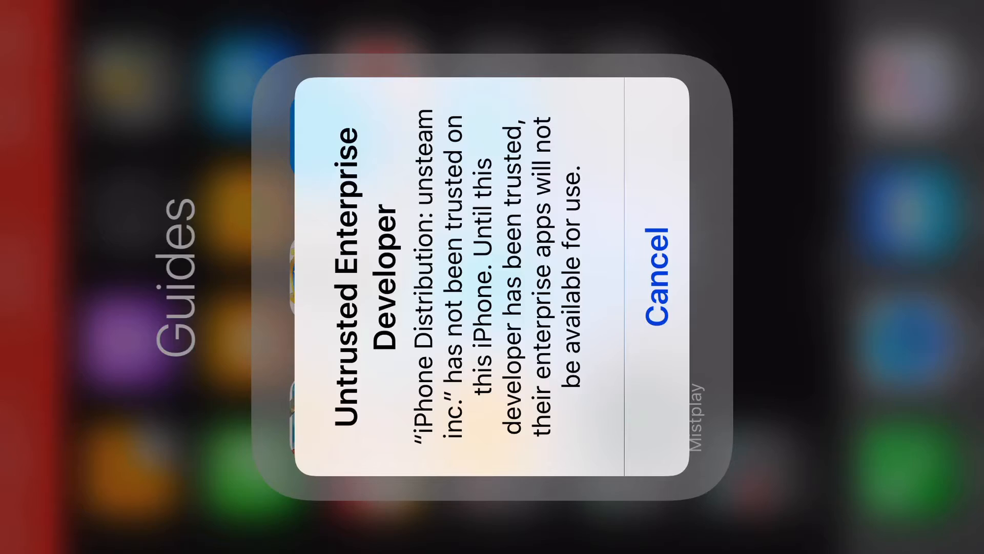
click(662, 280)
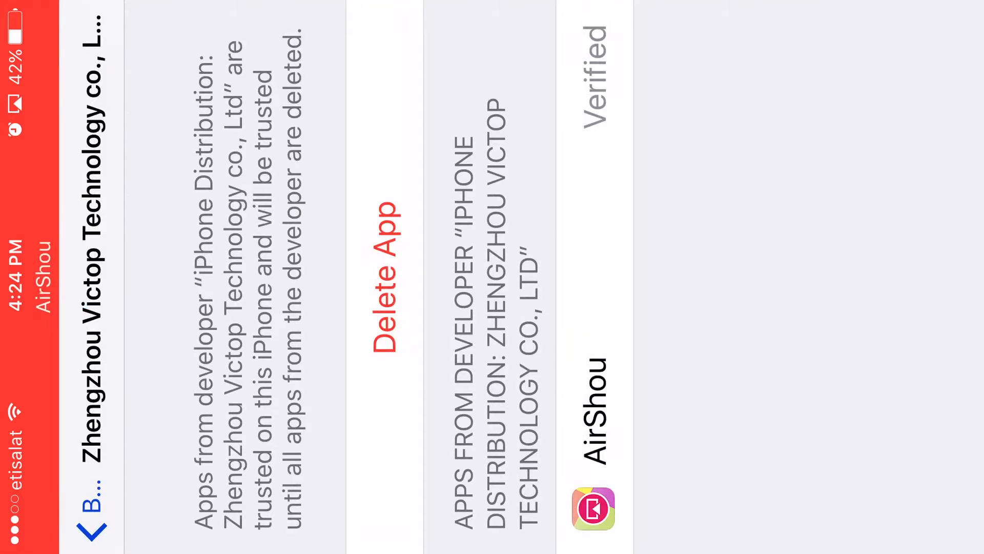
click(91, 518)
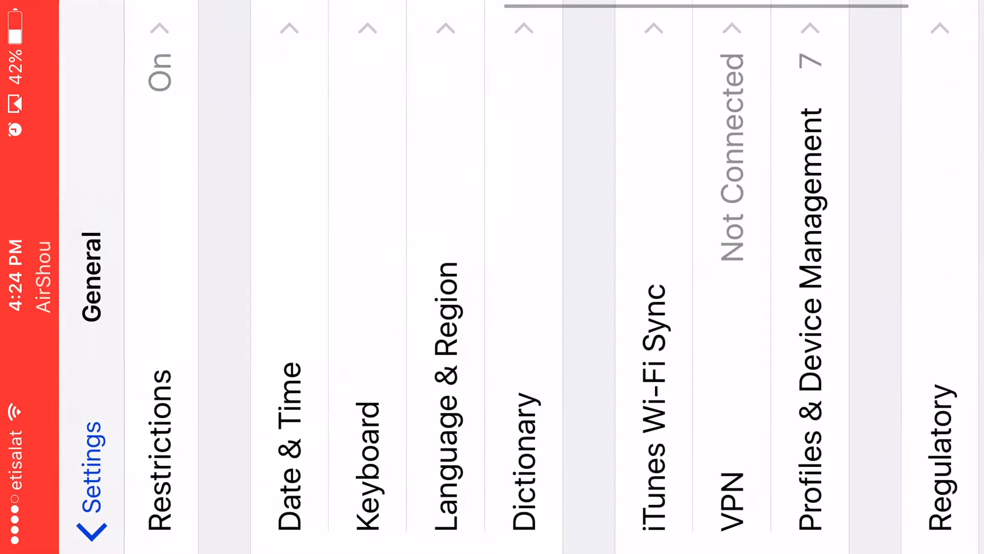
scroll(left, 3)
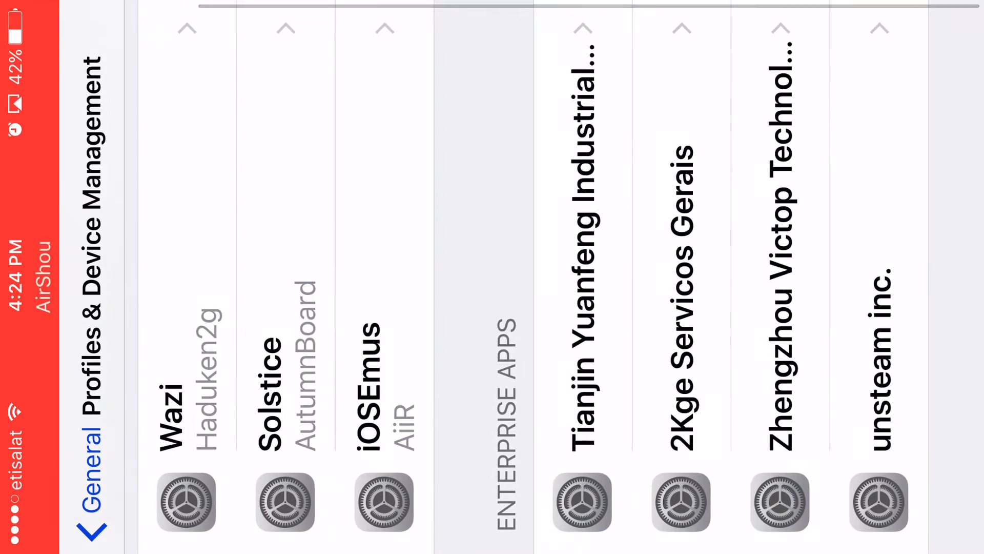
scroll(left, 3)
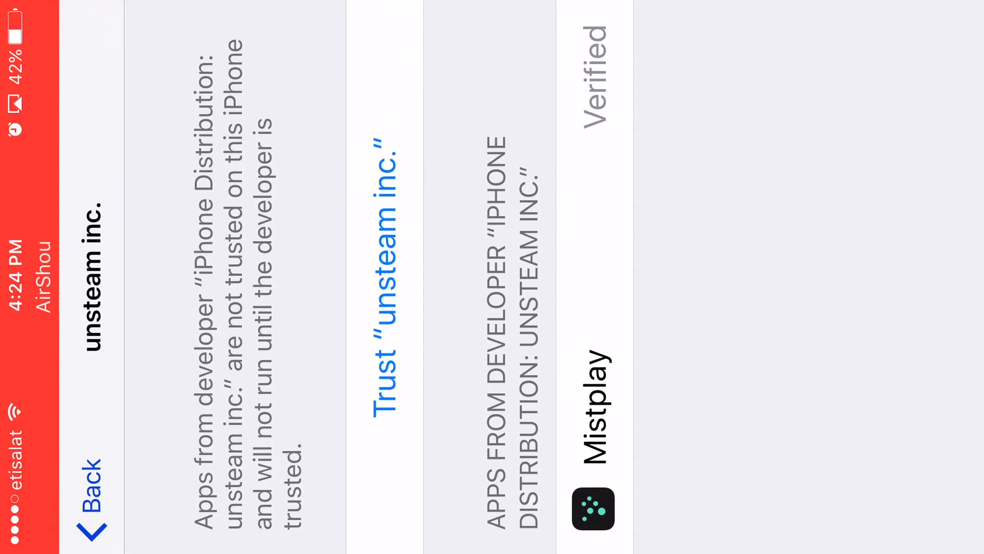
Step: Trust the enterprise developer unsteam inc. so Mistplay can run
click(384, 269)
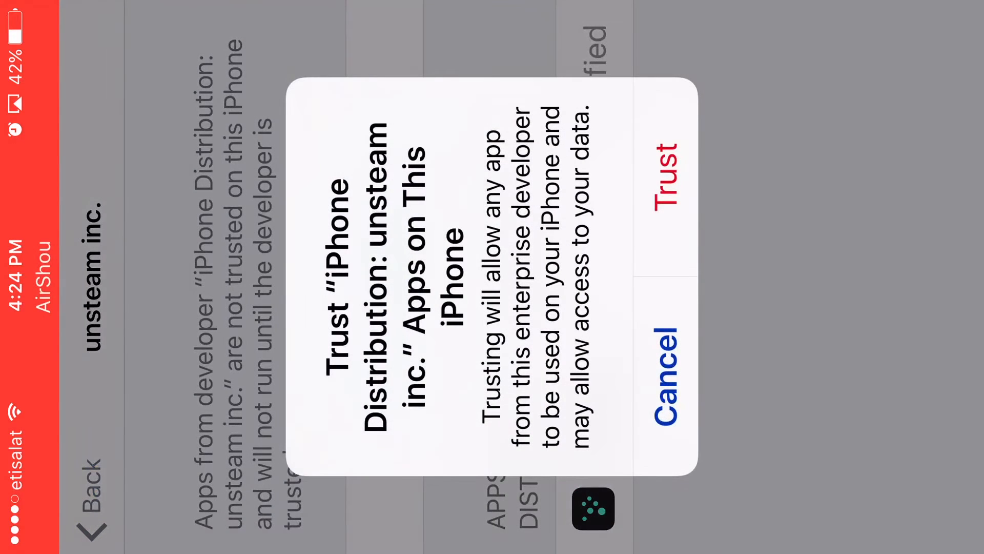
click(659, 185)
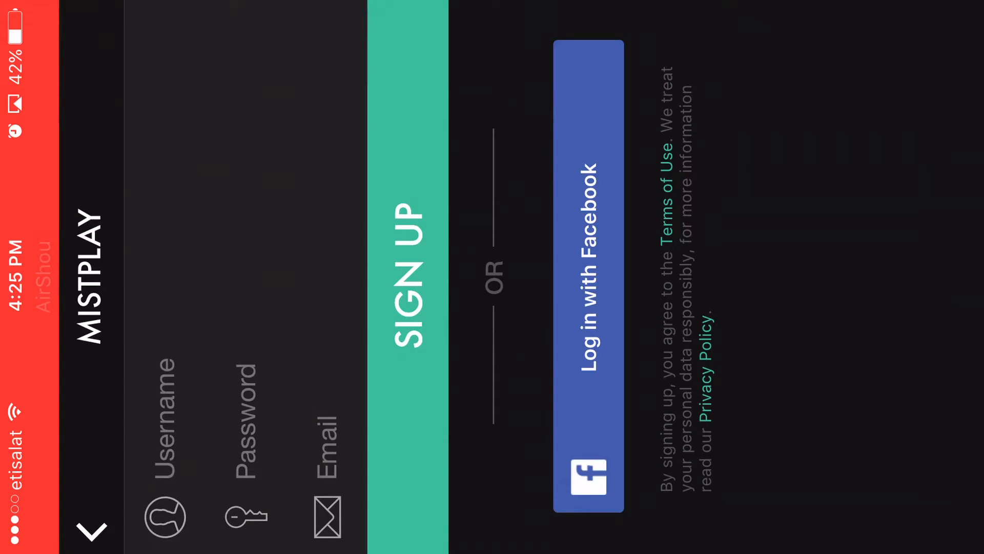
Step: Log in to Mistplay with Facebook, confirm the account, and answer the notification permission alert
click(588, 270)
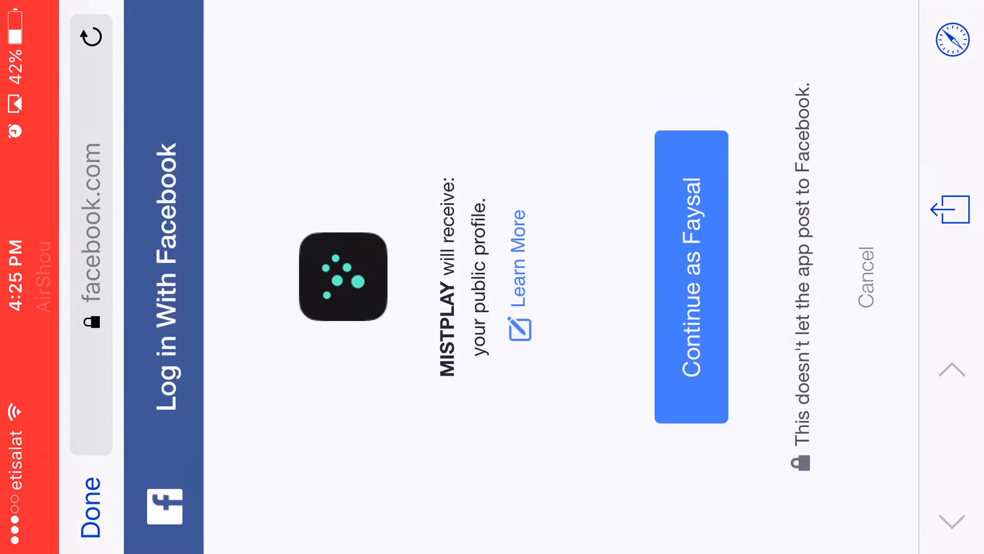
click(91, 36)
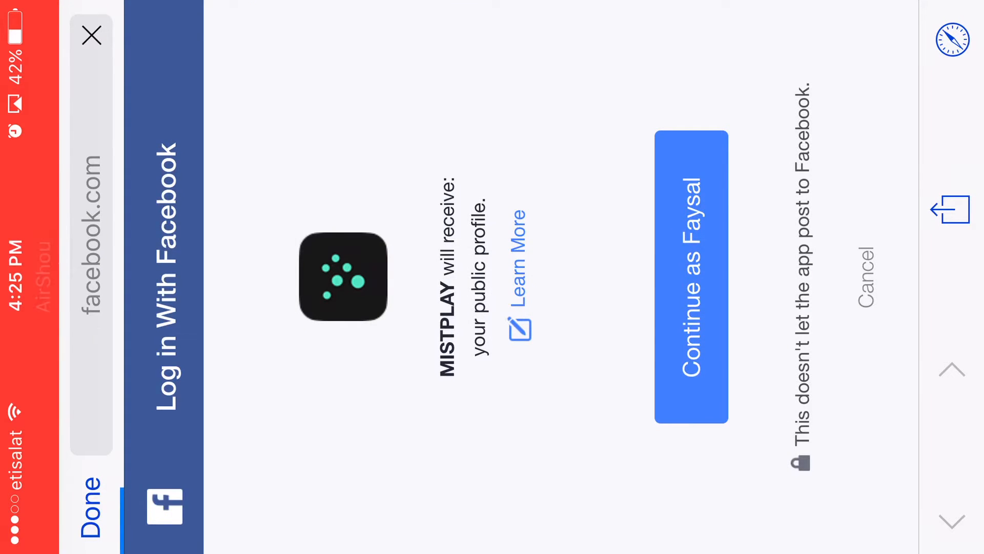
click(690, 276)
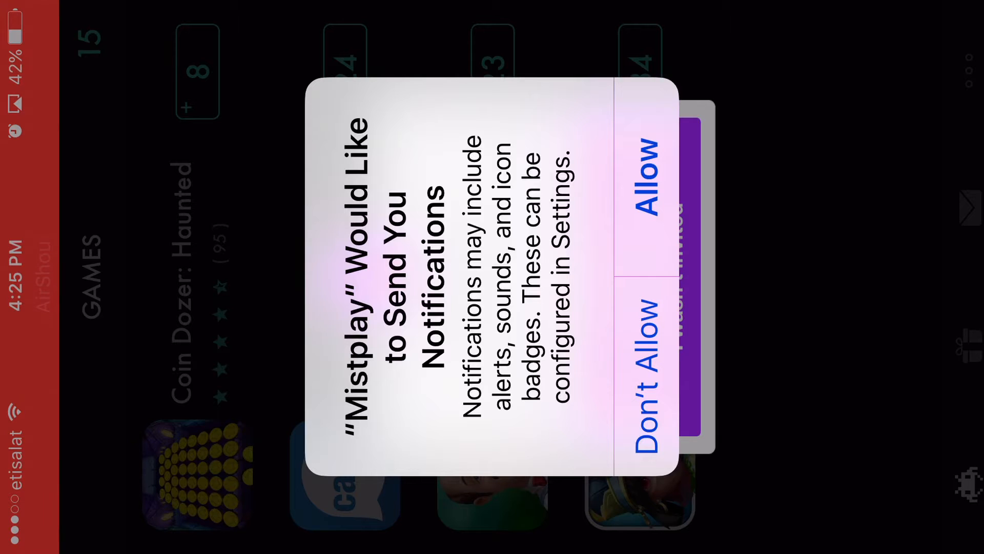
click(640, 172)
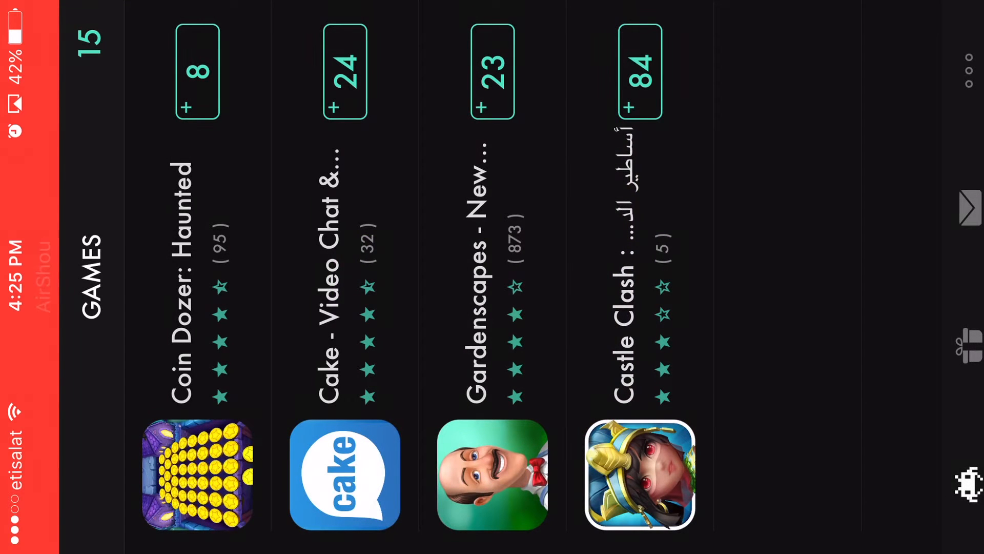
scroll(left, 3)
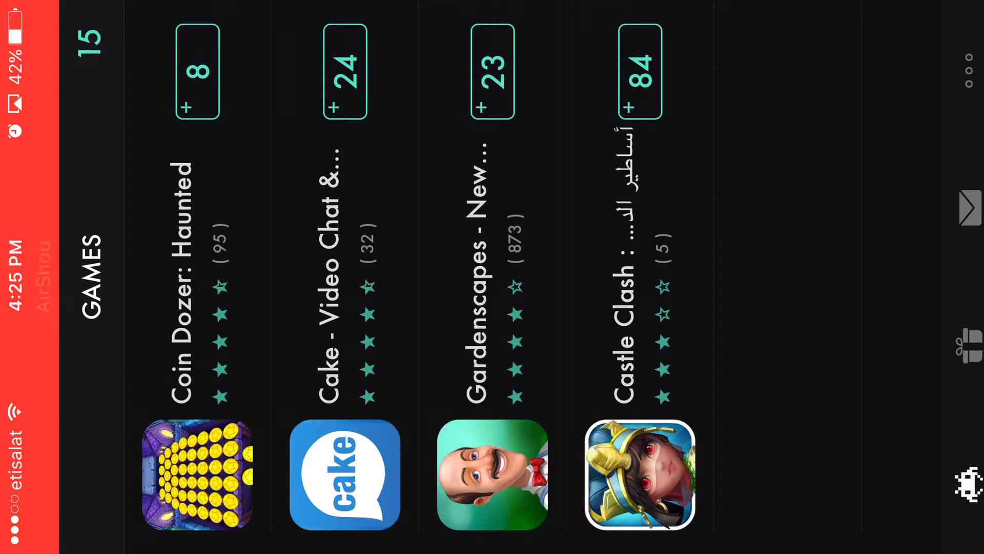
click(640, 474)
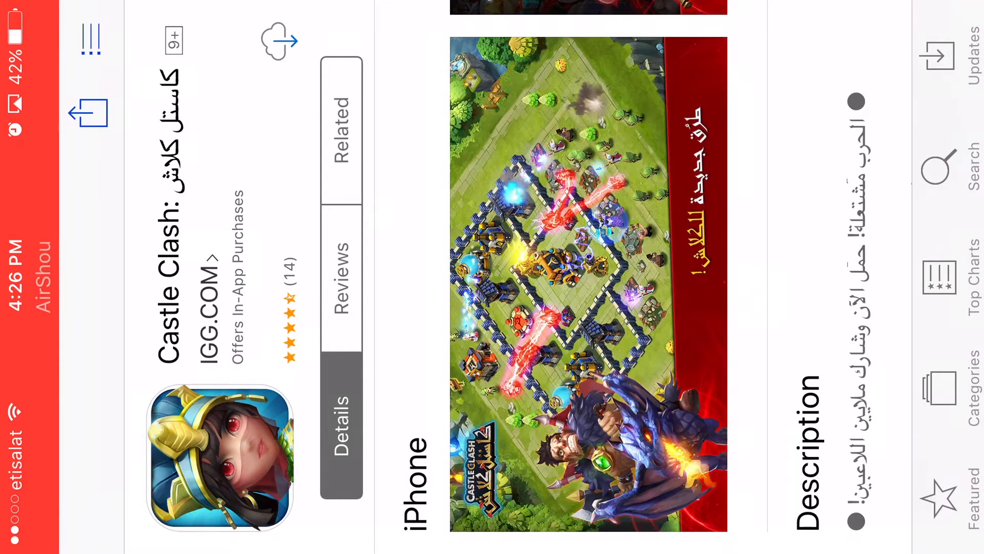
click(278, 41)
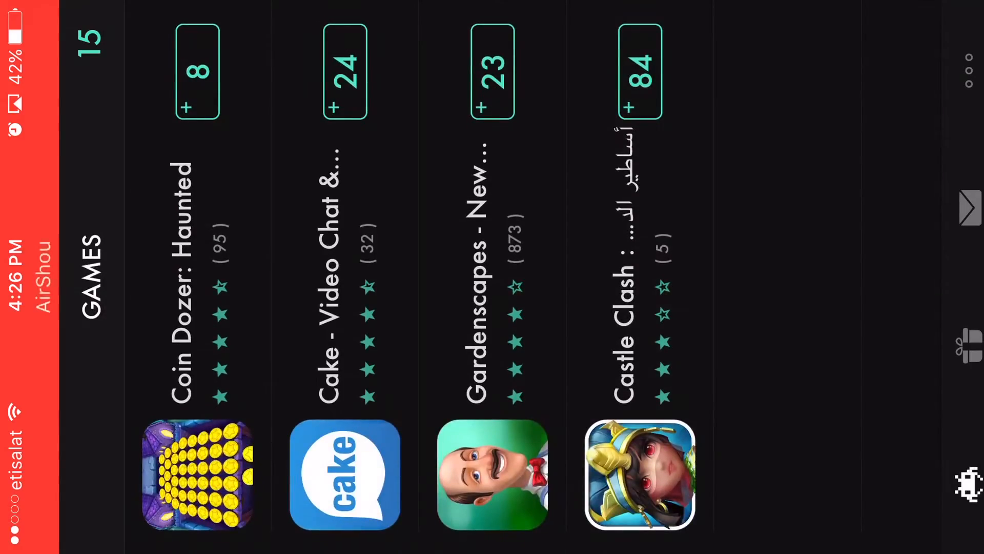
Step: View the Castle Clash offer, return to Mistplay's Rewards tab and pick the $5 Amazon.com gift card
click(638, 475)
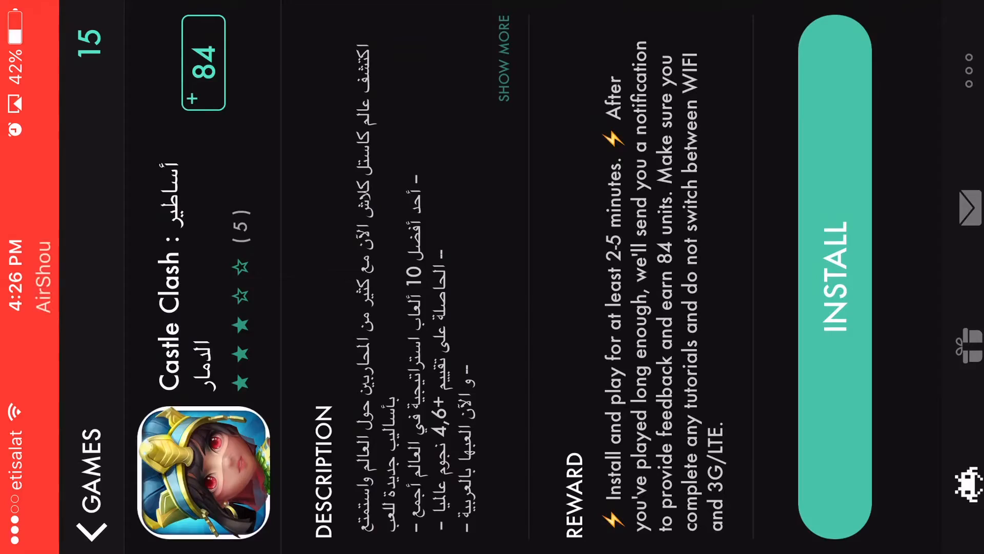
key(home)
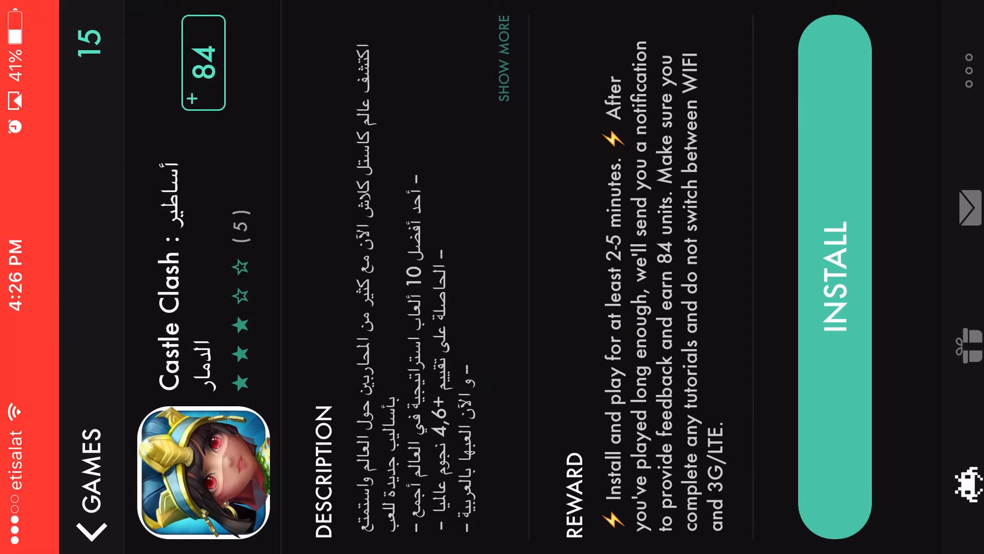
click(504, 59)
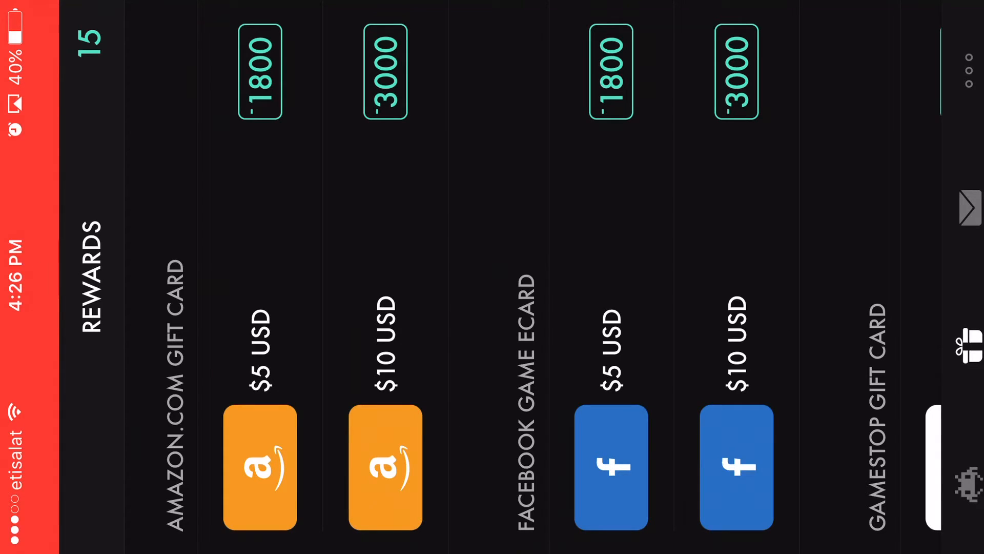
click(259, 467)
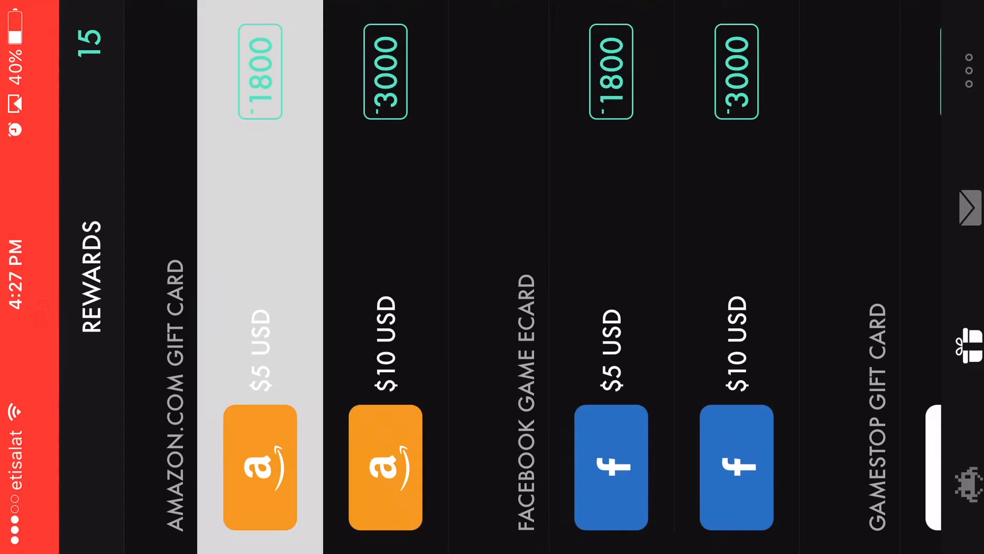
Step: Scroll the rewards catalogue past the Steam cards and select the $15 Xbox gift card
scroll(left, 3)
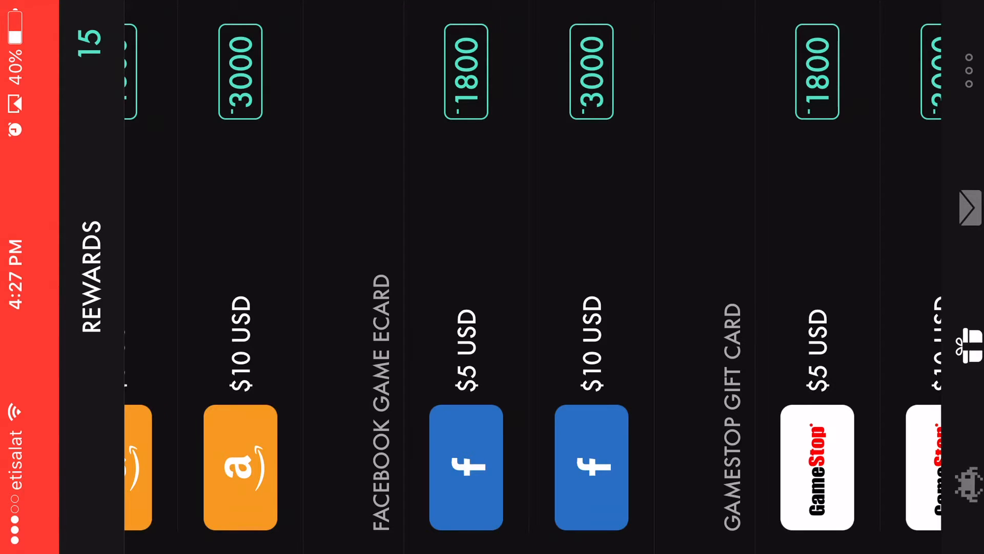
scroll(left, 3)
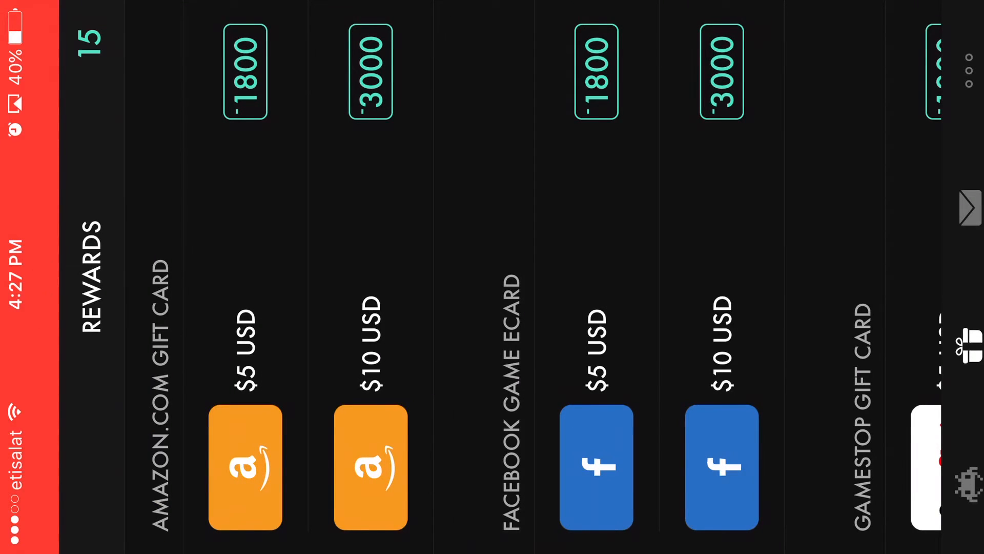
scroll(left, 3)
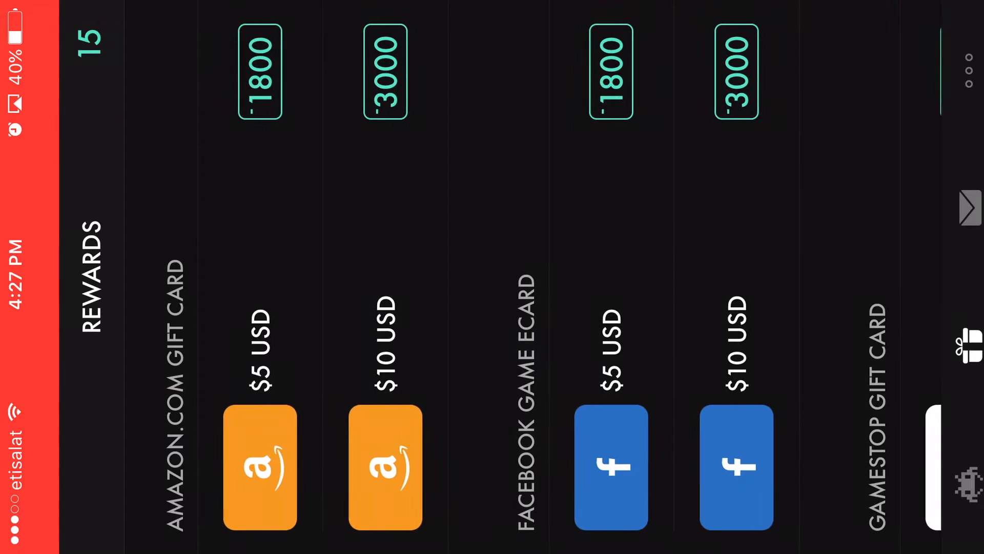
scroll(left, 3)
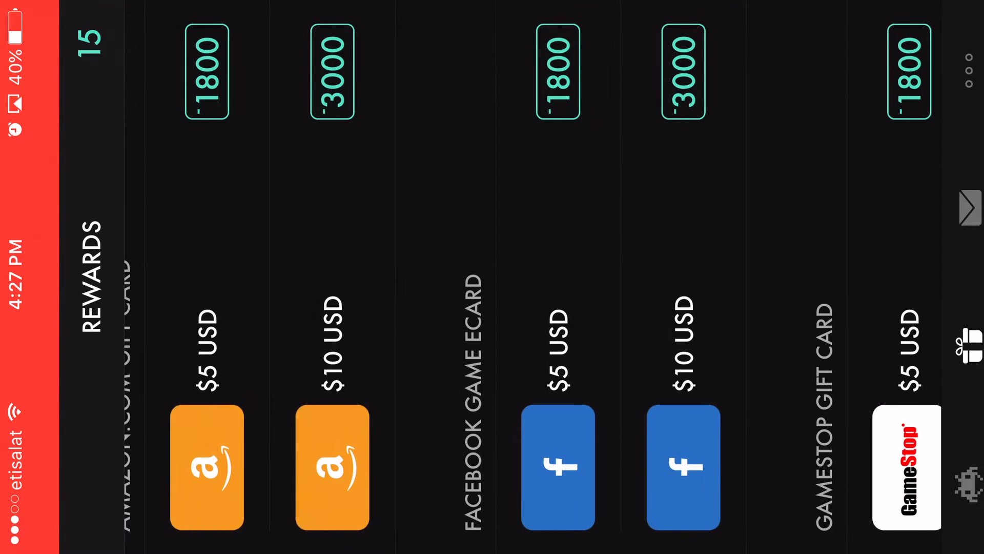
scroll(left, 3)
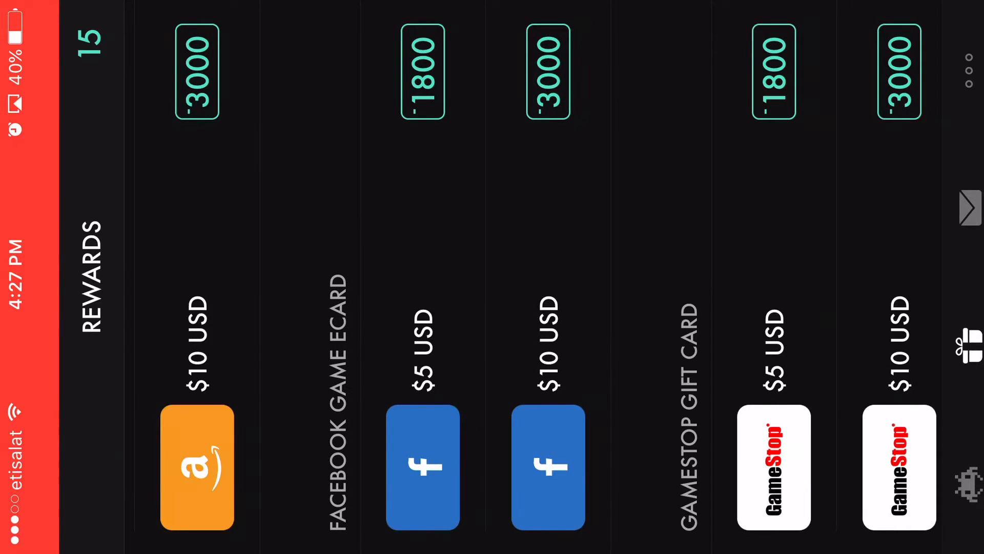
scroll(left, 3)
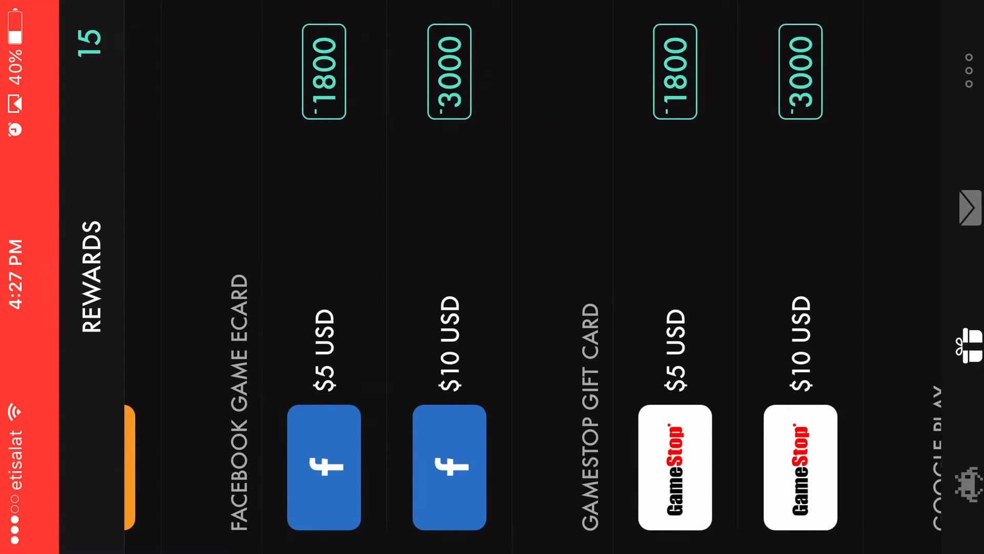
scroll(left, 3)
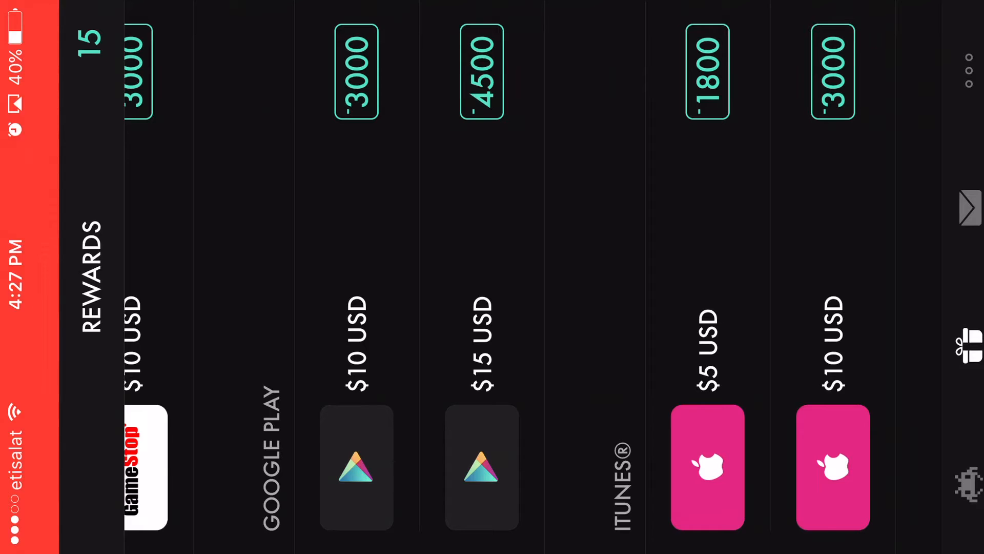
scroll(left, 3)
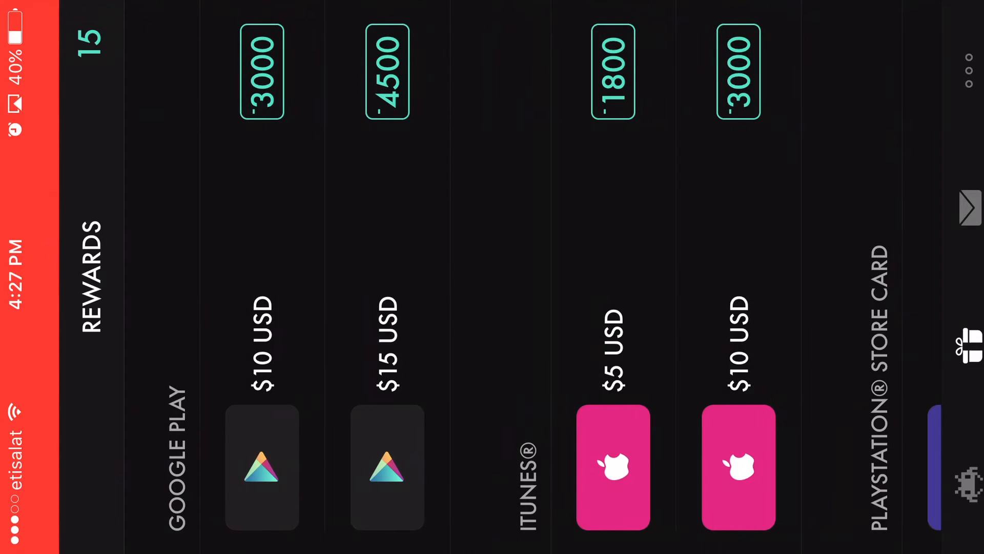
scroll(left, 3)
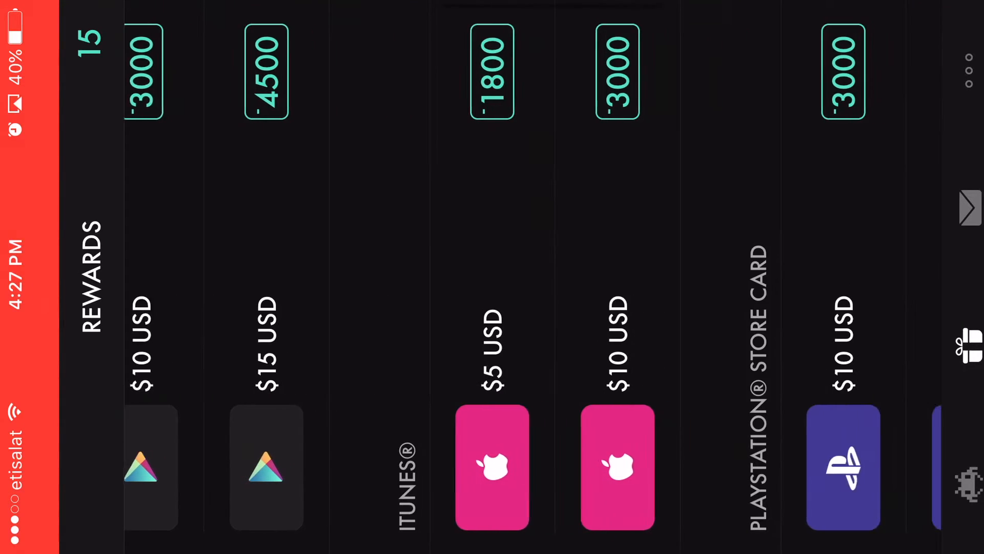
scroll(left, 3)
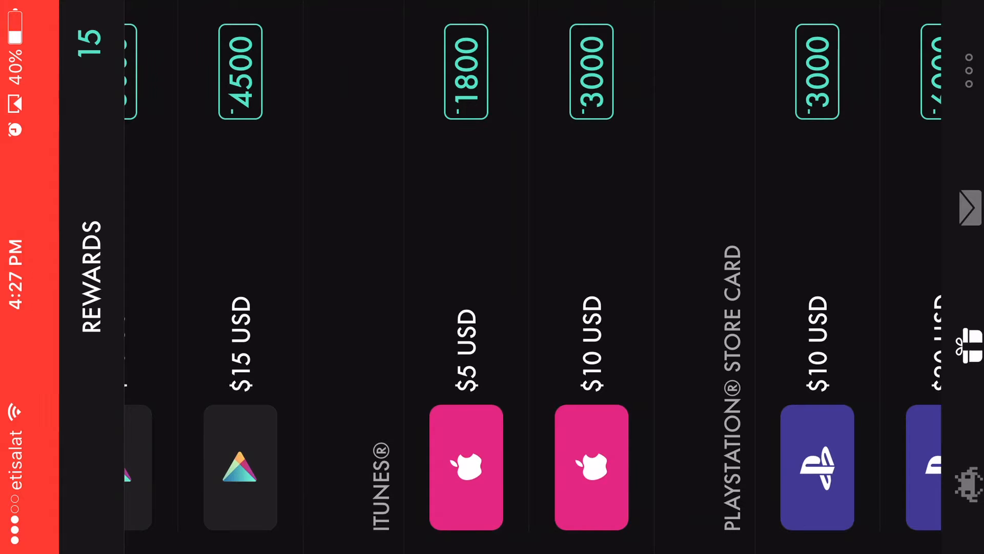
click(466, 467)
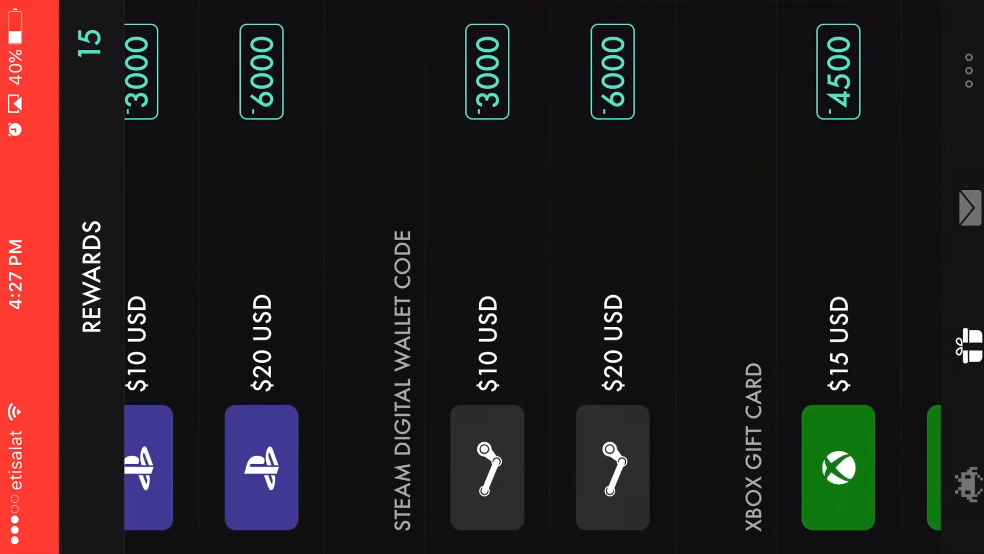
scroll(left, 3)
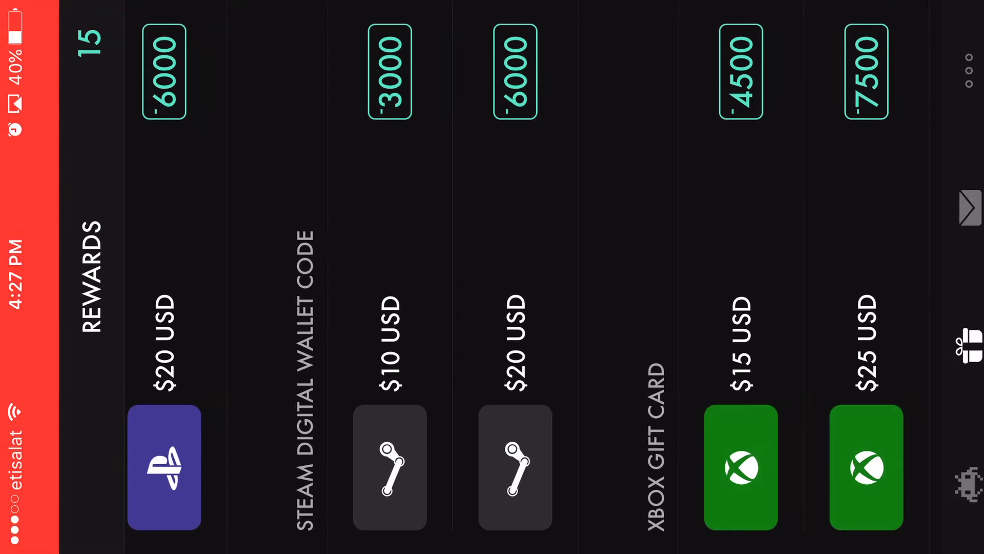
scroll(left, 3)
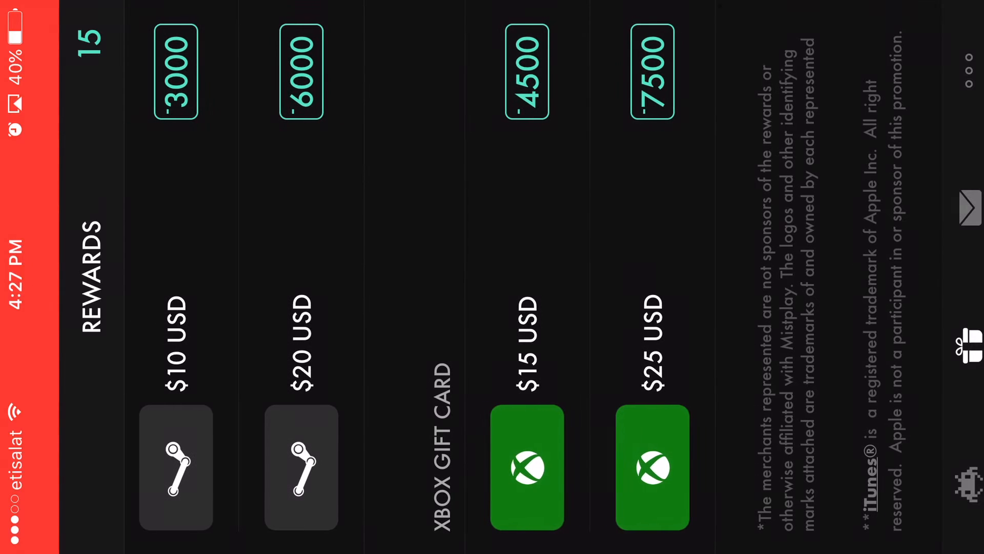
click(527, 467)
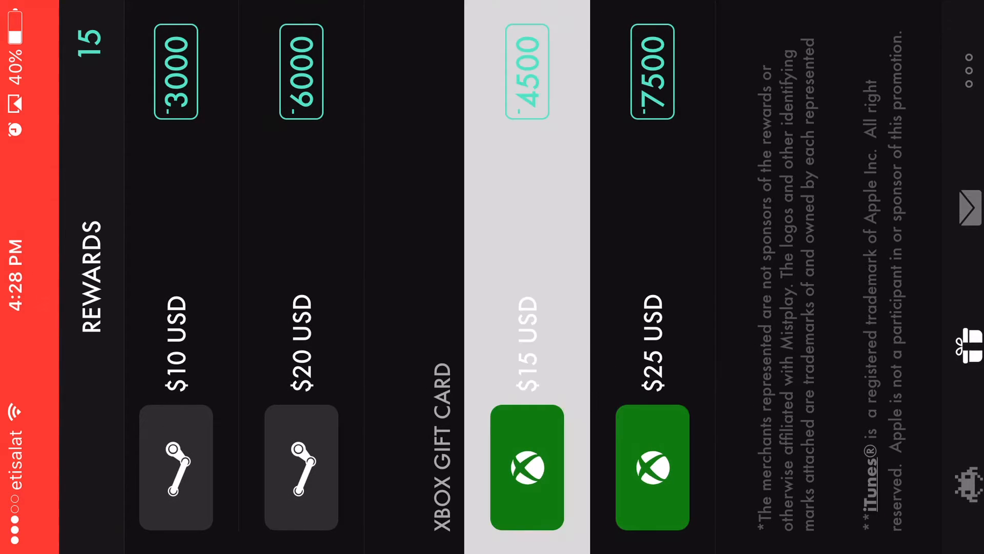
Step: Scroll on to the Amazon, Facebook and GameStop gift cards
scroll(left, 3)
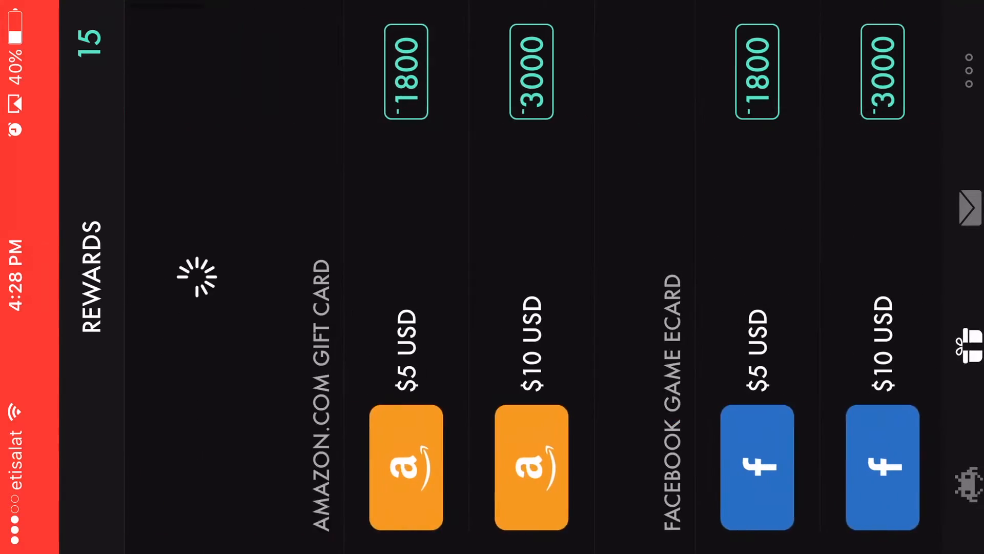
scroll(left, 3)
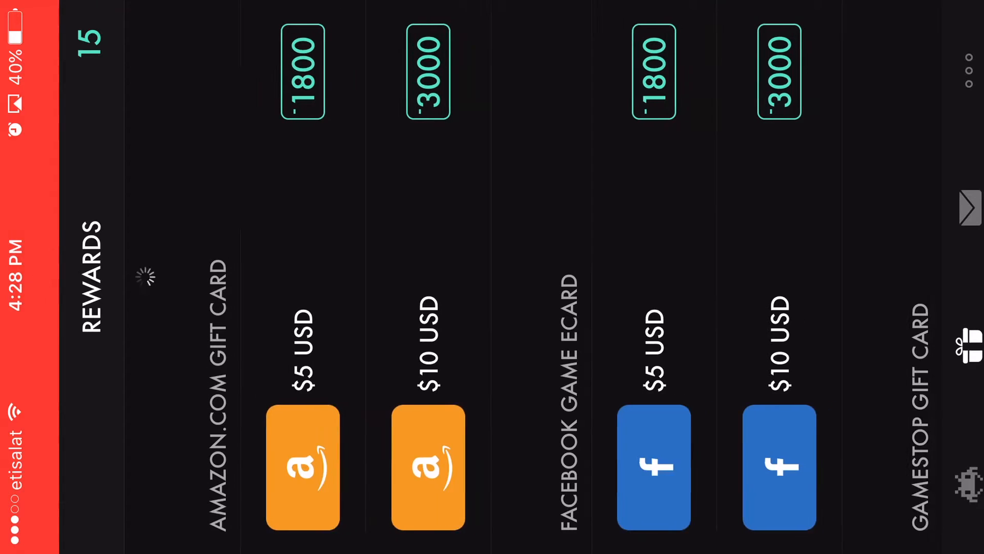
scroll(left, 3)
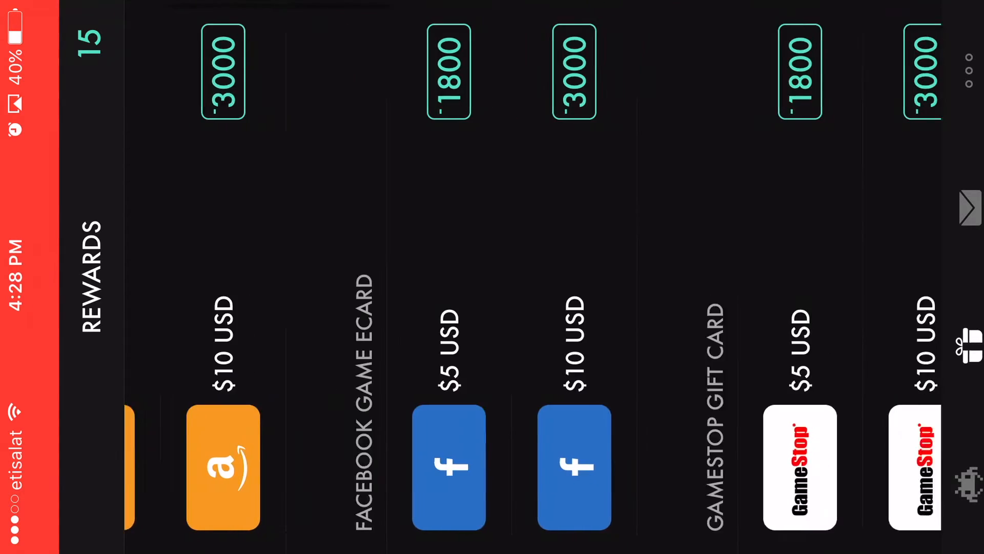
scroll(left, 3)
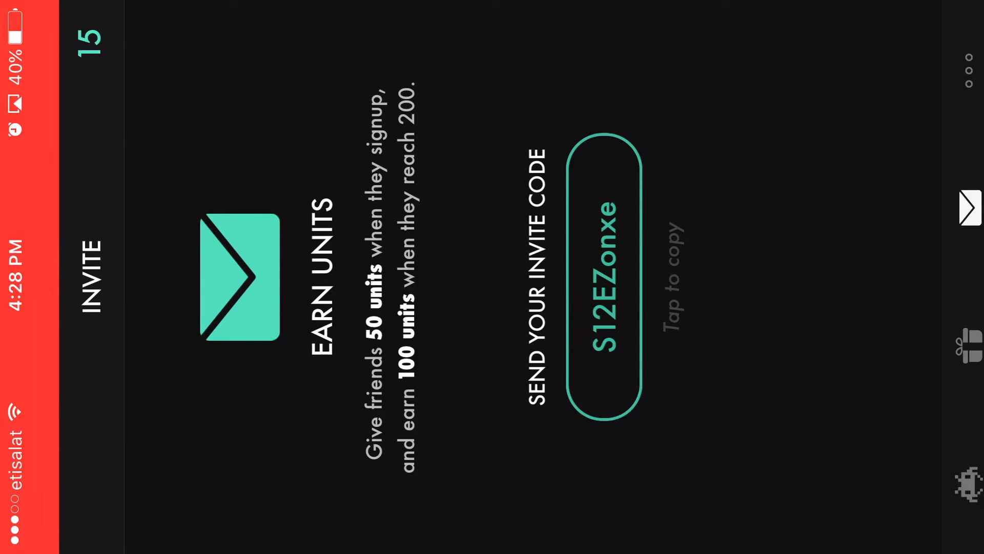
Step: Copy the referral invite code and acknowledge the Code copied popup with Sweet
click(605, 279)
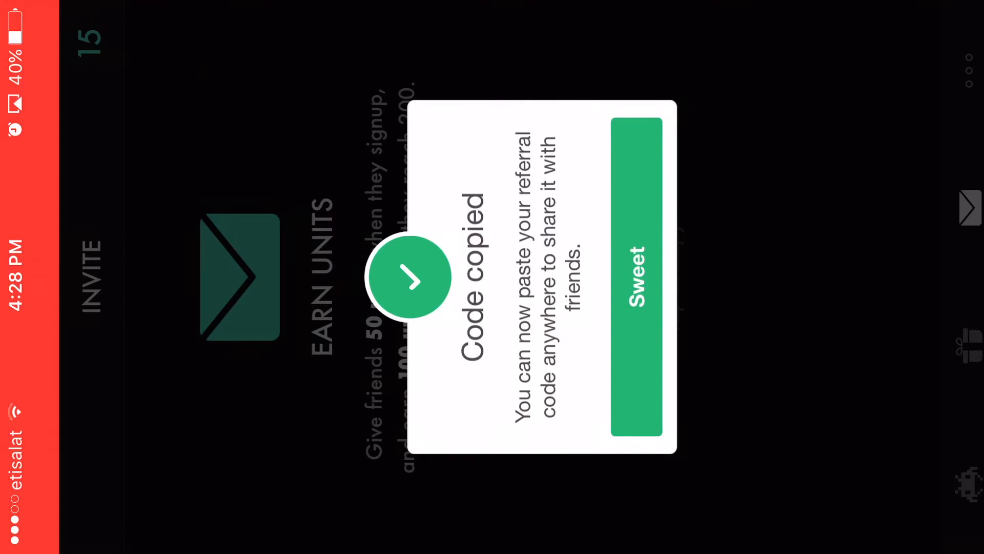
click(636, 276)
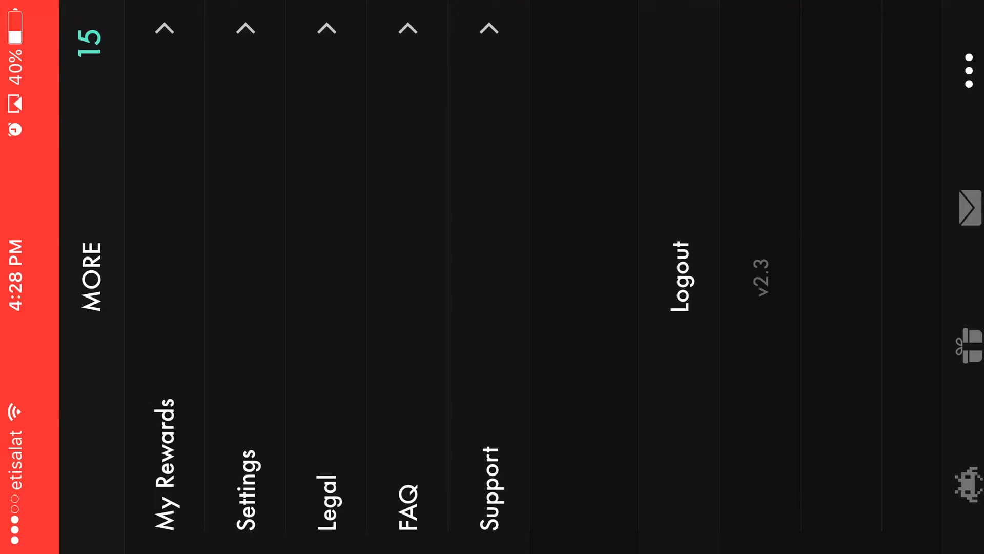
Step: Show the More menu with My Rewards, Settings, Legal, FAQ and Support
click(245, 483)
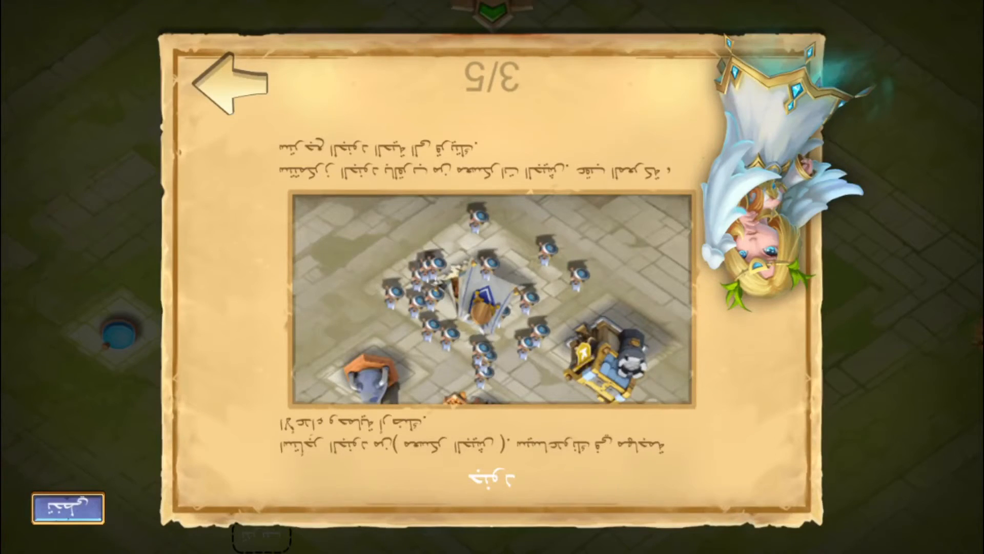
Step: Advance the tutorial, tap a building on the base and close the gem-cost prompt
click(233, 82)
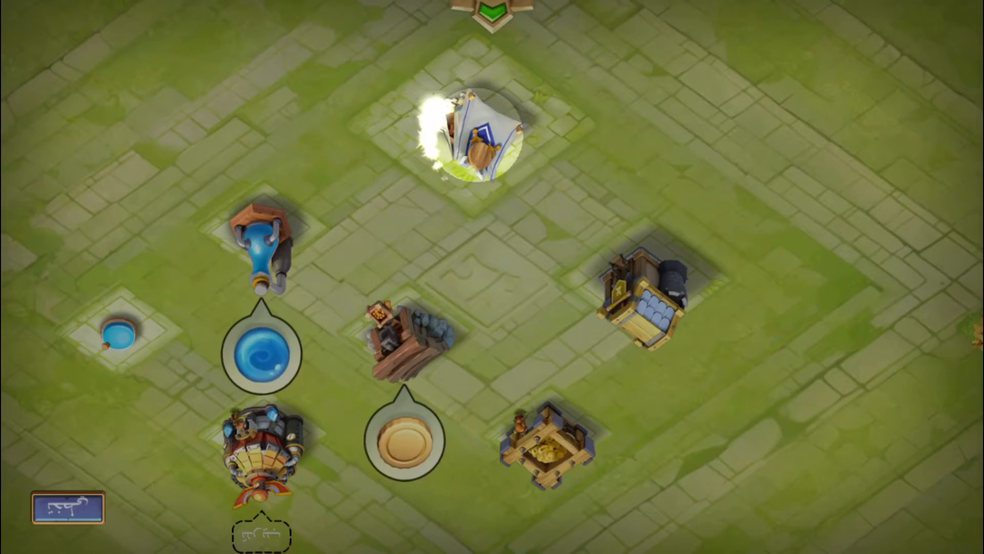
click(483, 132)
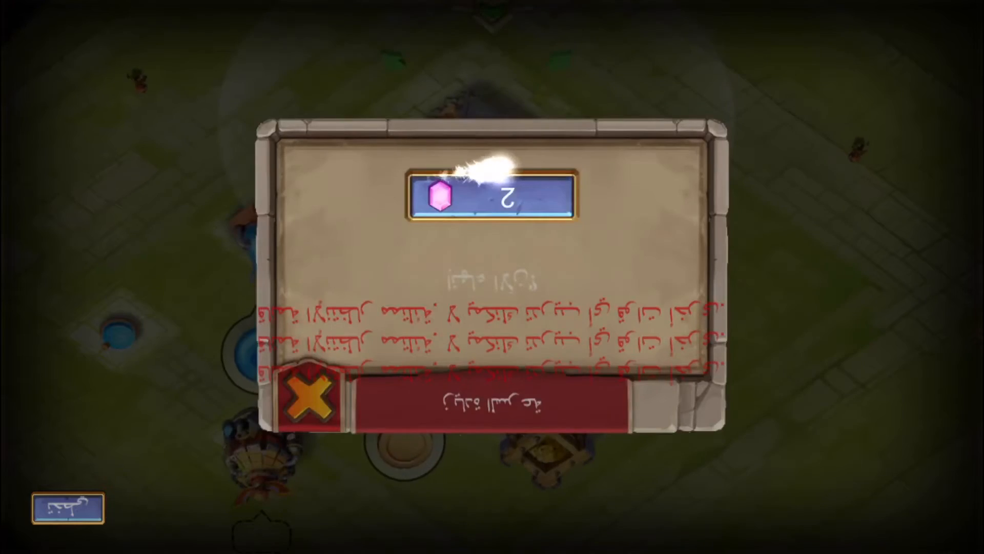
click(306, 398)
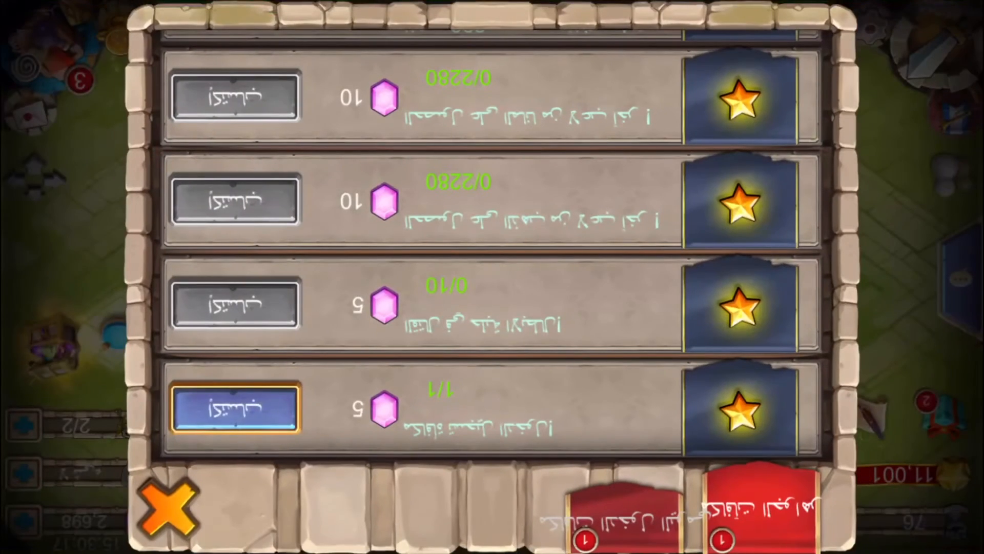
Step: Claim the completed quest's gem reward, then browse the limited-time offers, daily rewards and shop
click(236, 408)
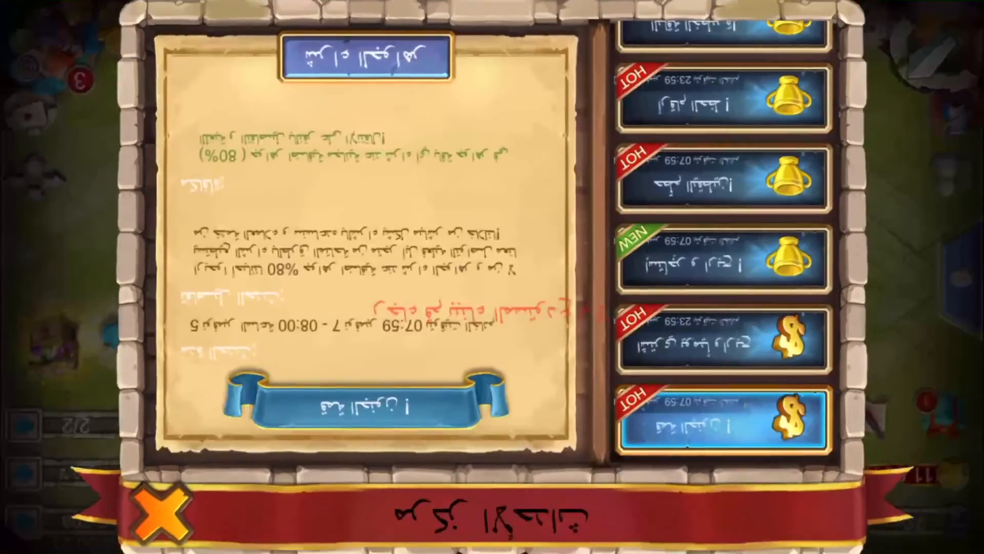
click(162, 512)
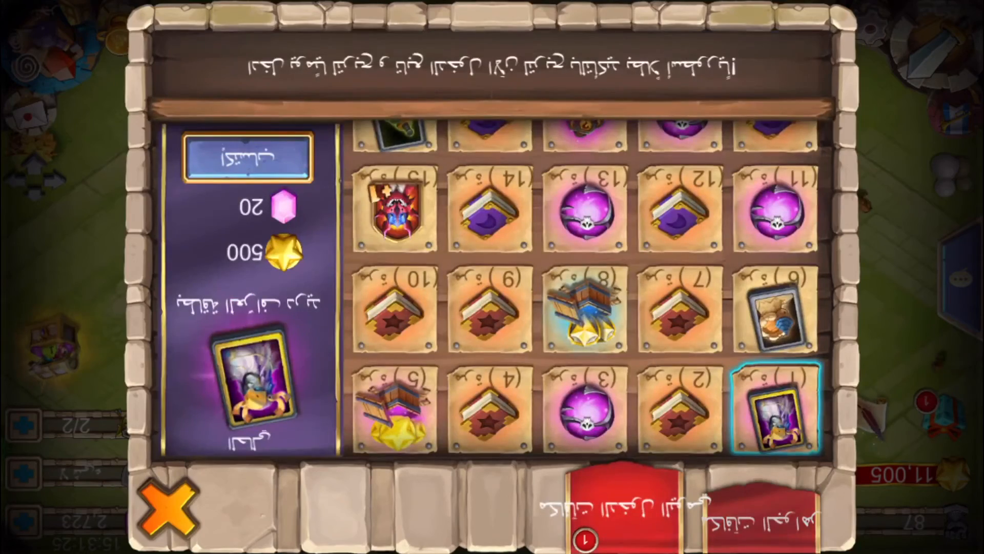
click(167, 507)
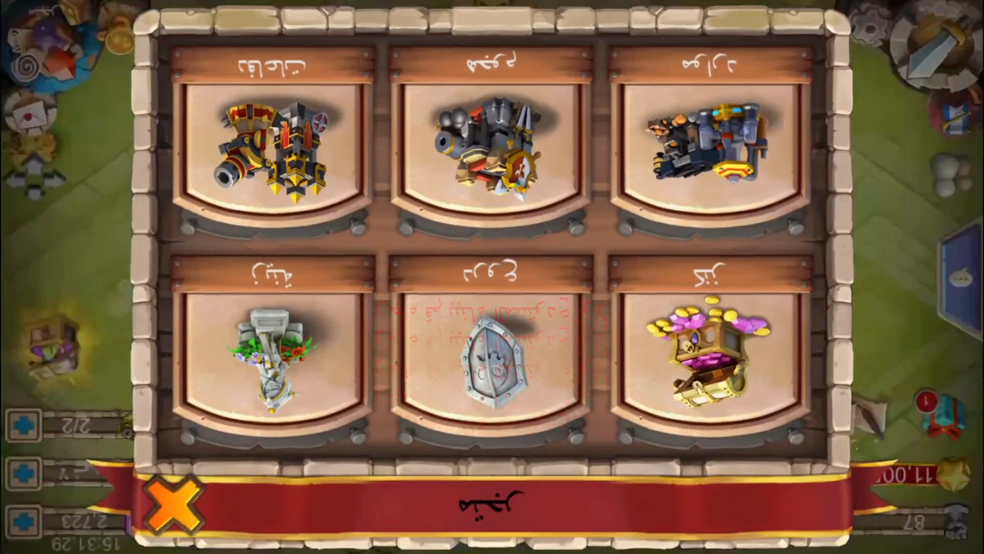
click(176, 506)
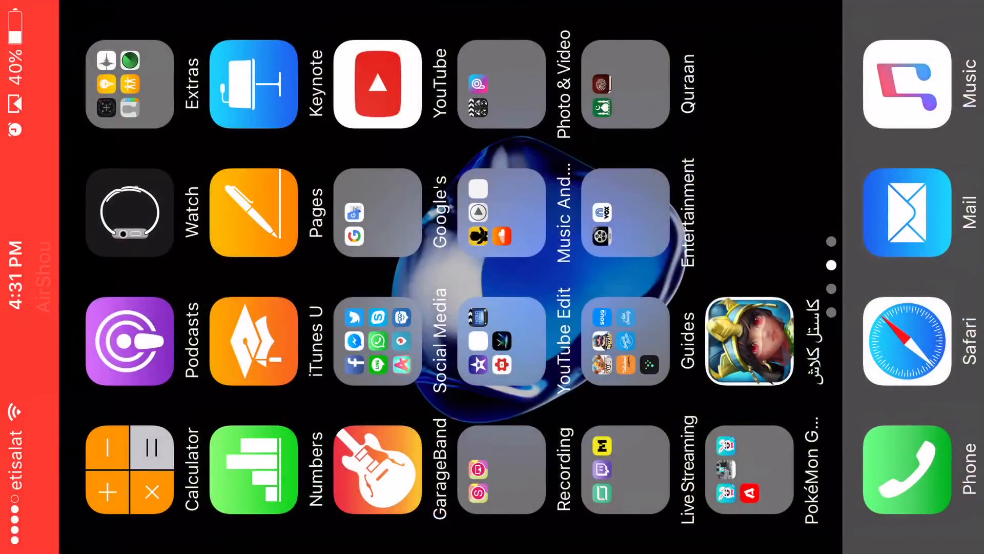
Step: Reopen the Mistplay app from the home screen
click(501, 341)
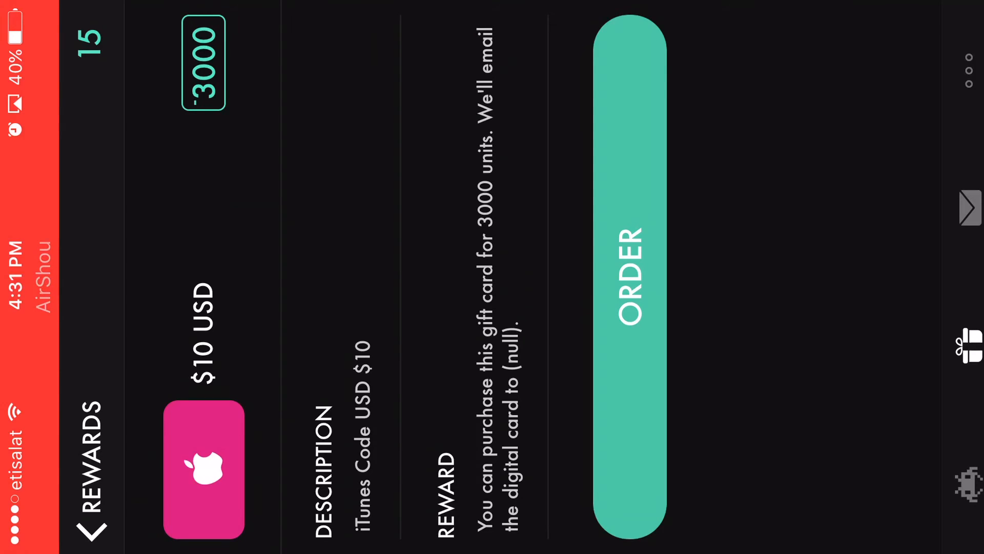
Step: Order the $10 iTunes gift card for 3000 units and dismiss the Order Failed alert
click(630, 279)
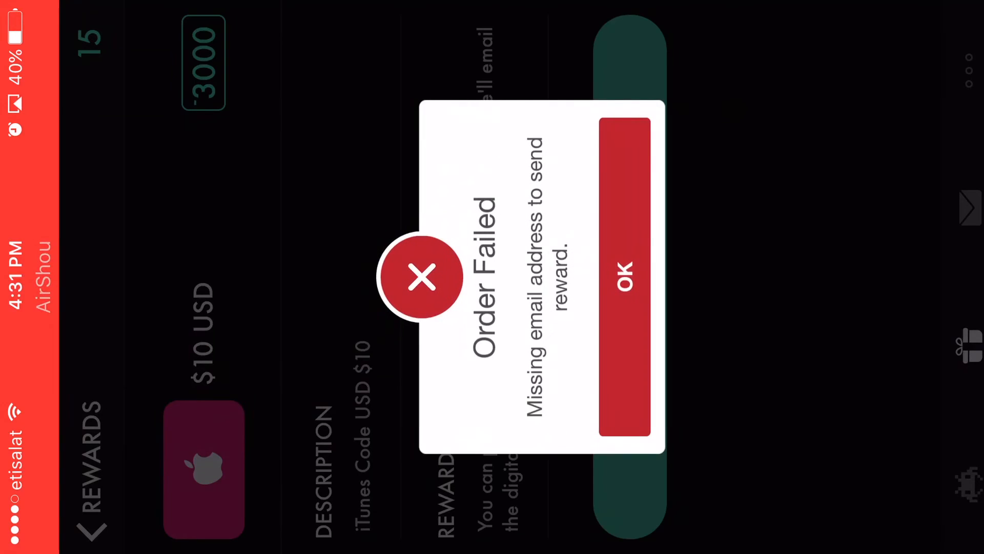
click(624, 281)
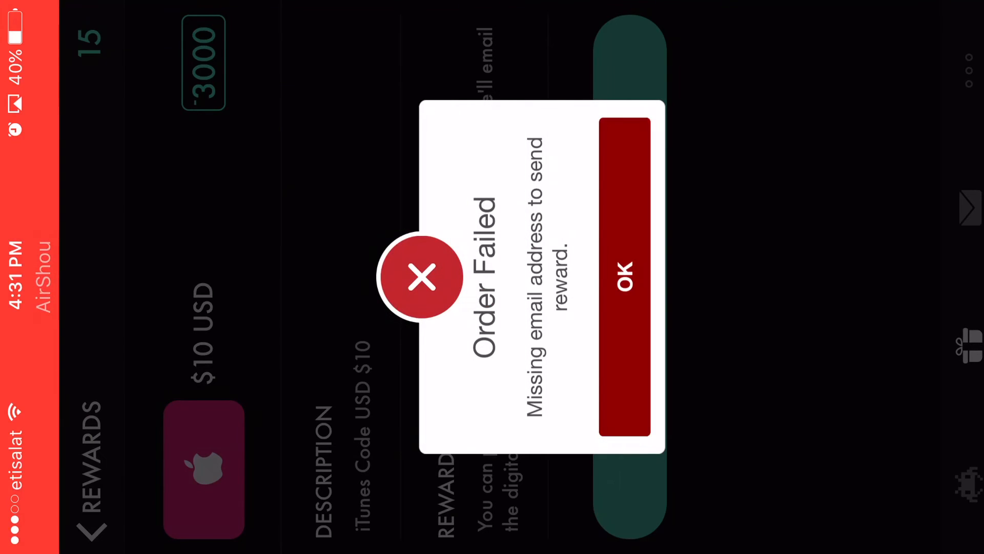
click(623, 279)
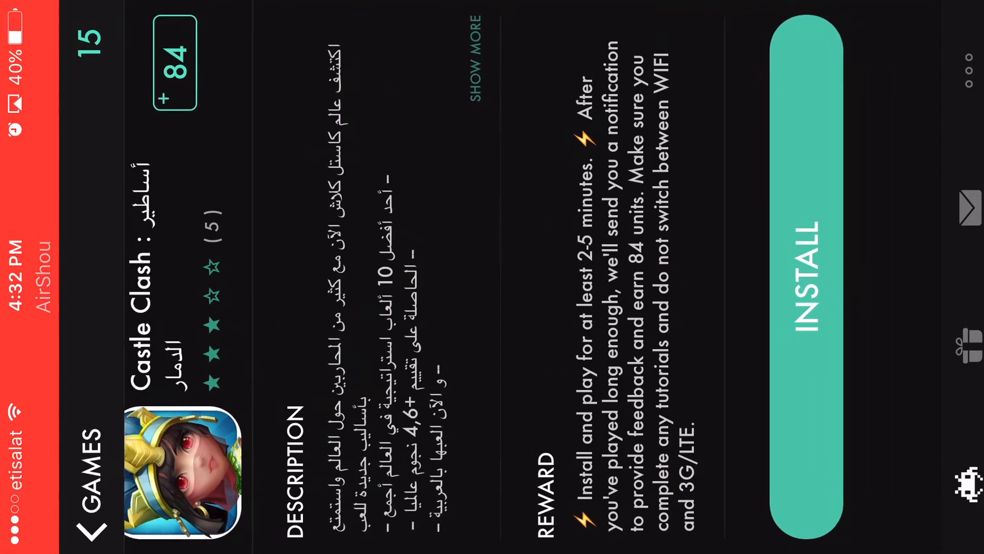
Step: Scroll through the Castle Clash offer page showing its 84-unit install reward
scroll(down, 3)
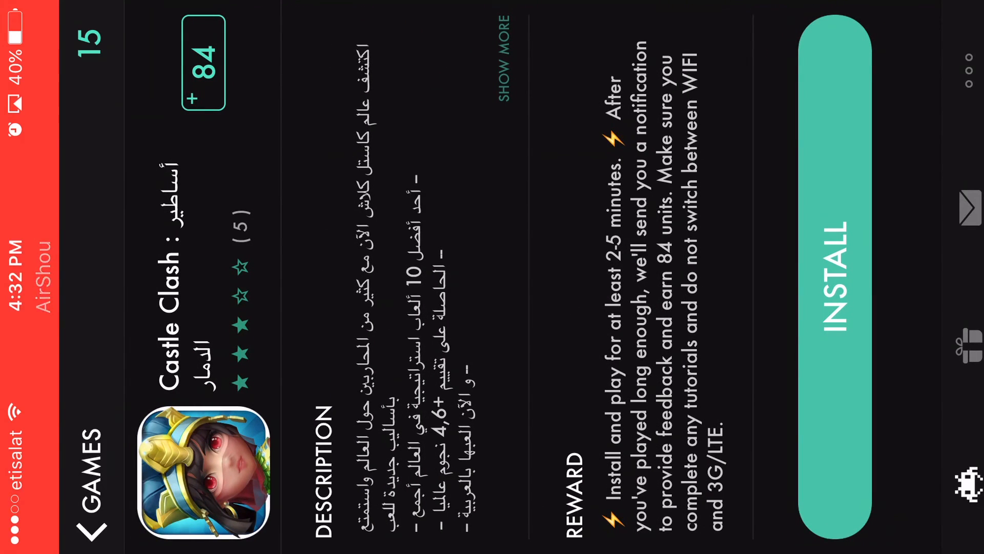